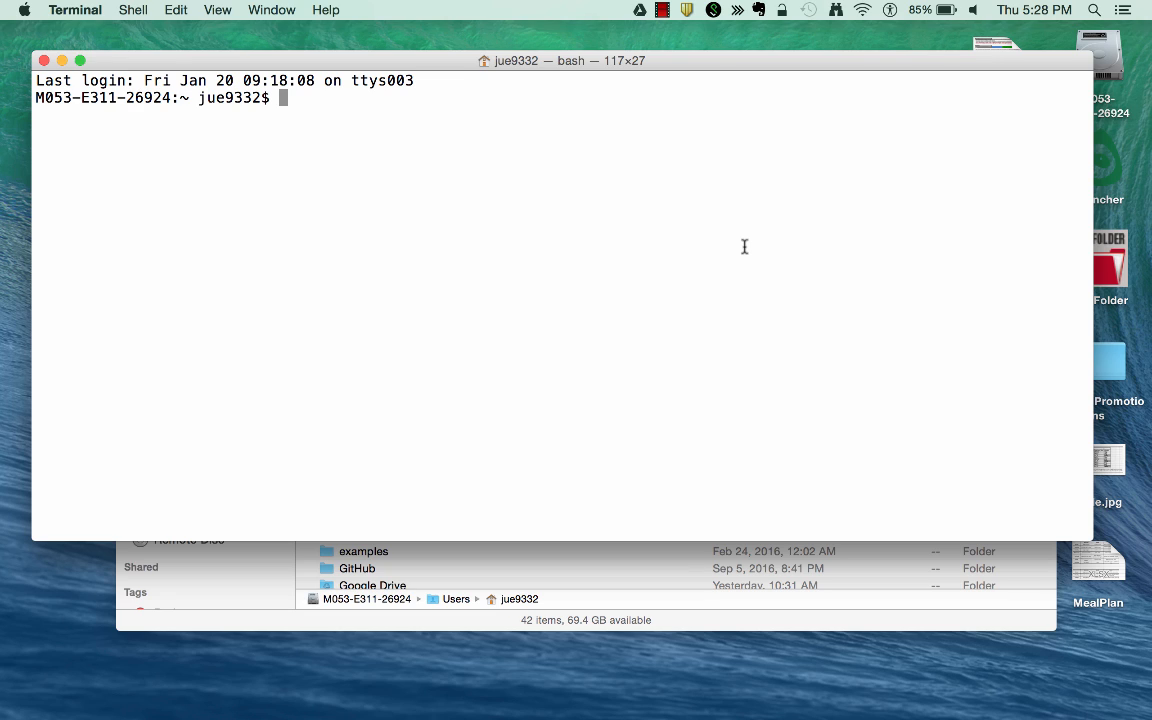
pyautogui.moveTo(189, 102)
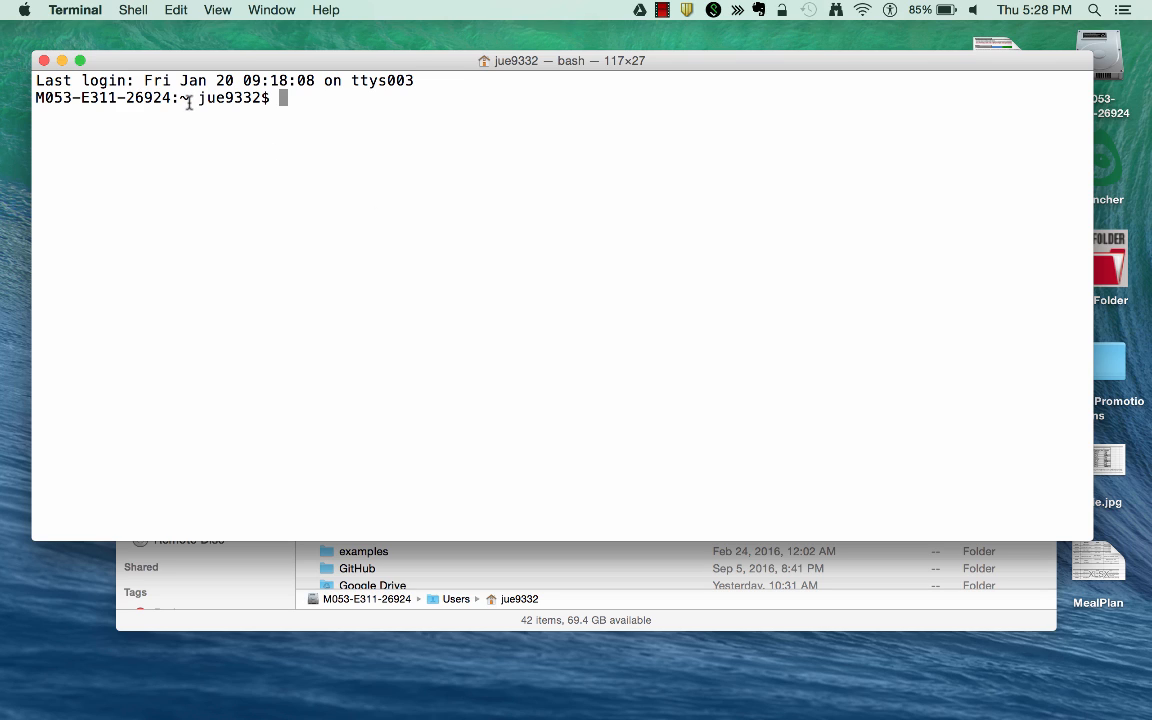
# Print the home directory path with pwd and list its contents with ls
pyautogui.doubleClick(230, 97)
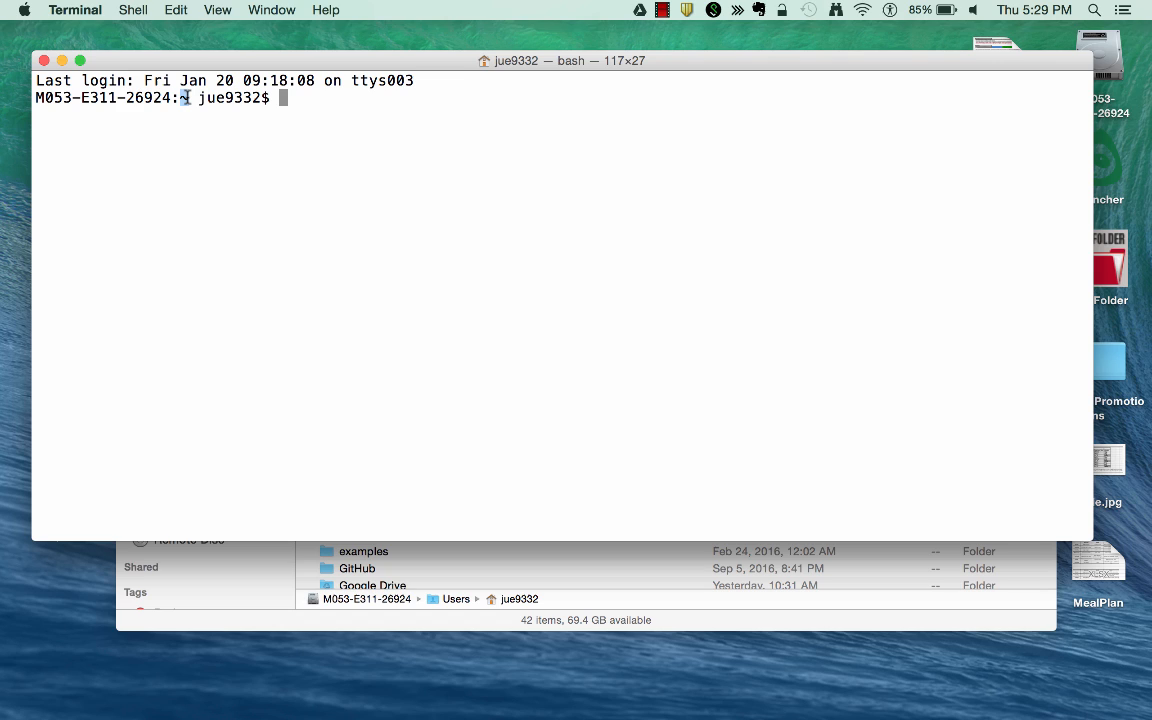
pyautogui.write('pwd')
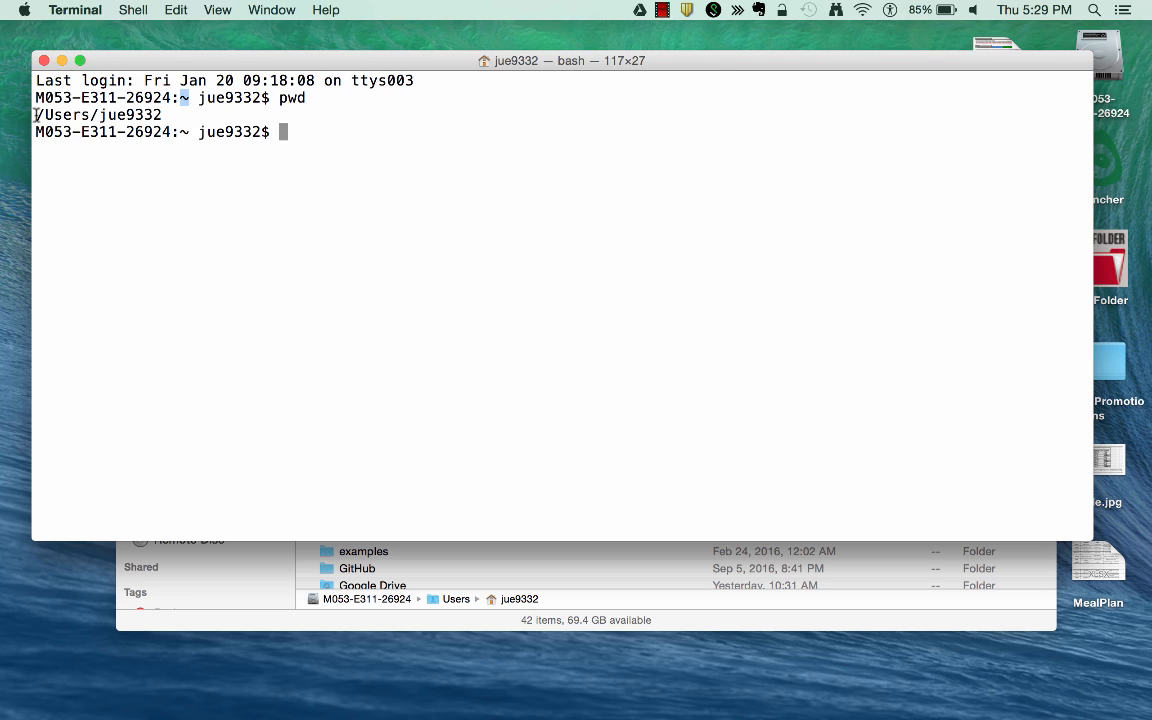
pyautogui.doubleClick(63, 114)
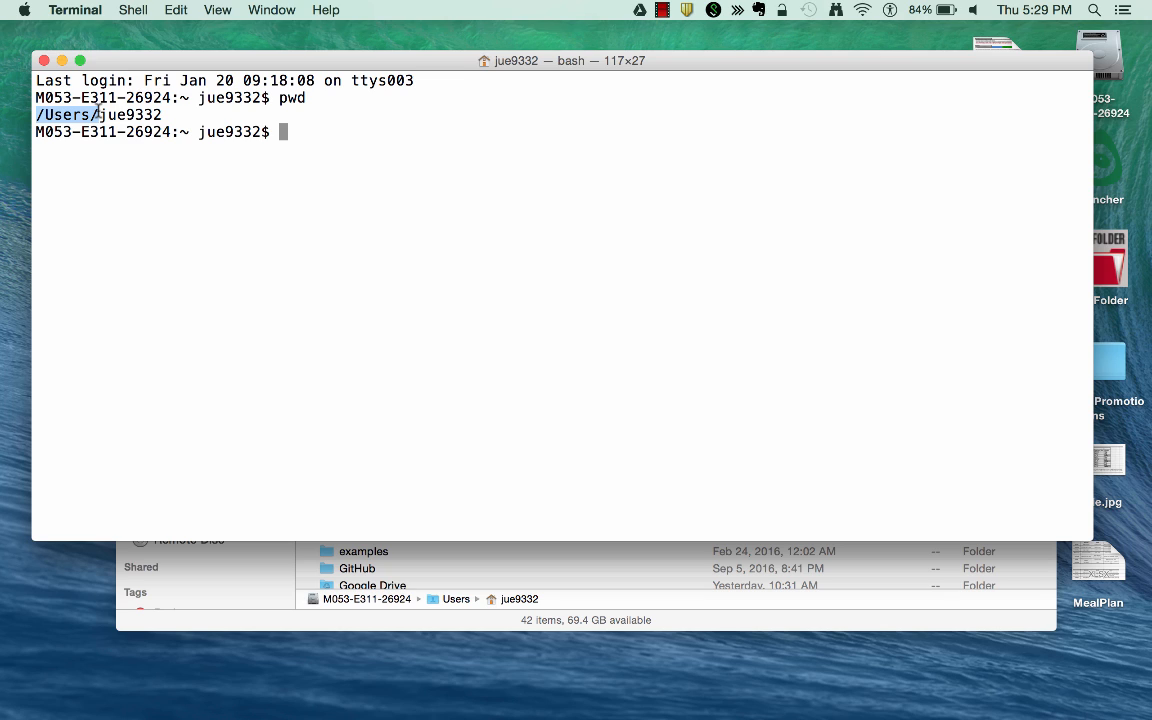
pyautogui.click(238, 127)
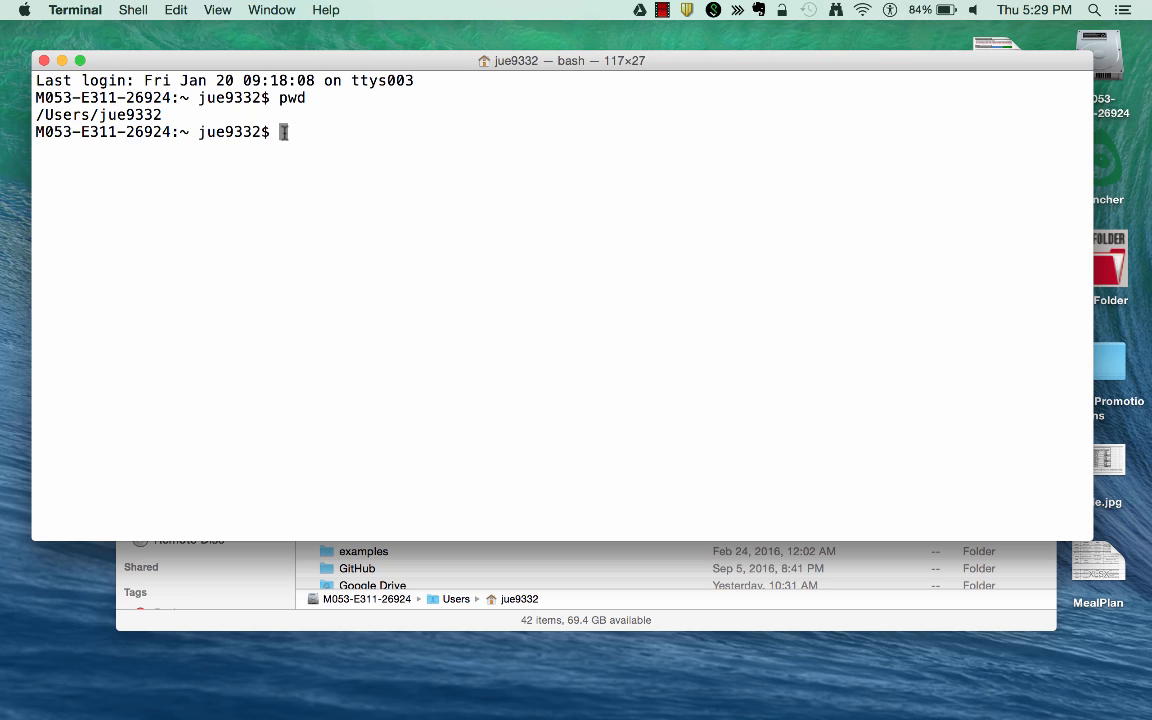
pyautogui.write('ls')
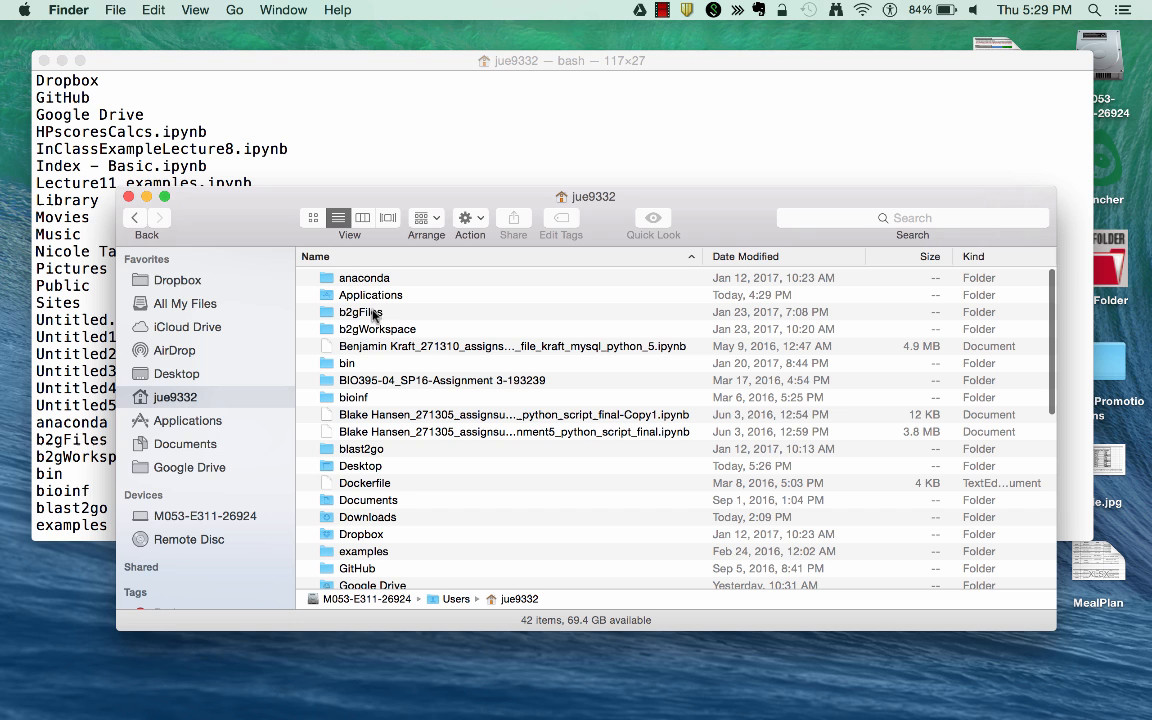
pyautogui.moveTo(402, 517)
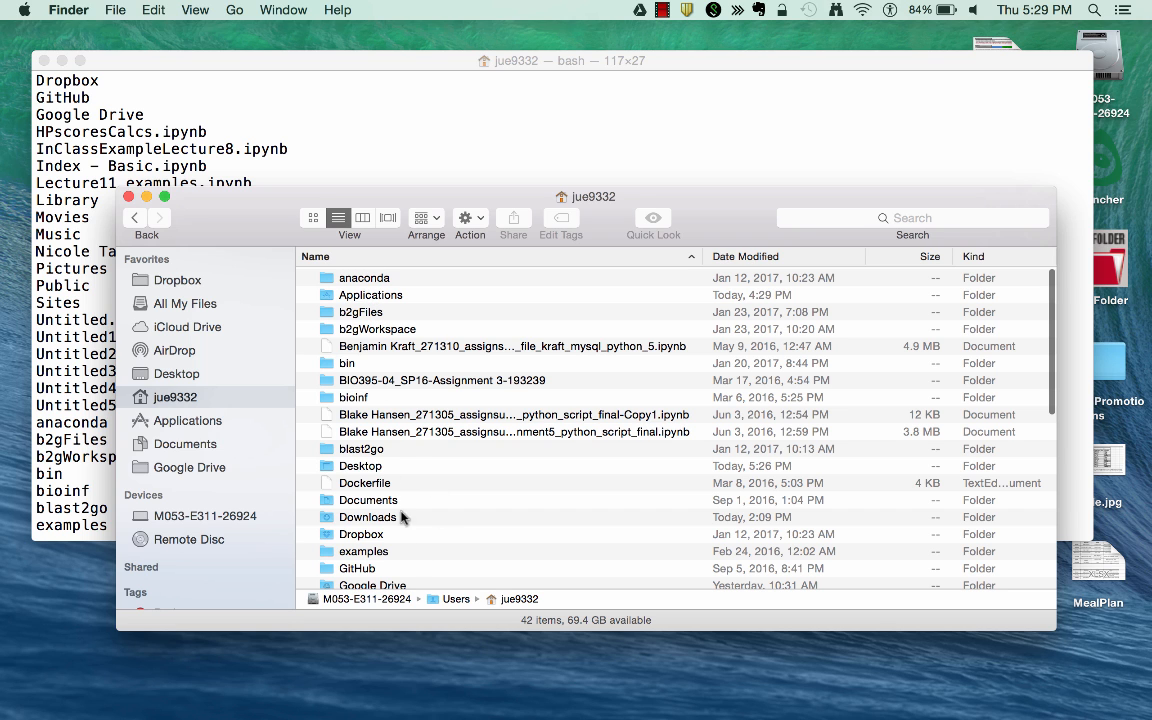
pyautogui.moveTo(370, 416)
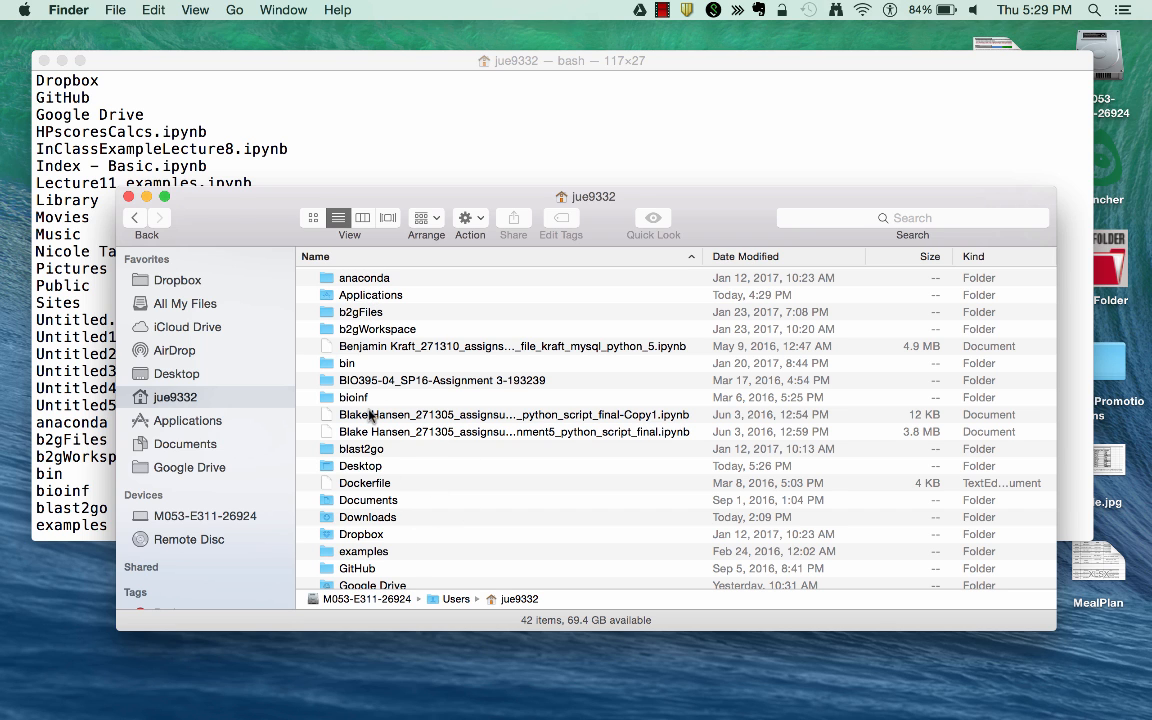
pyautogui.moveTo(297, 132)
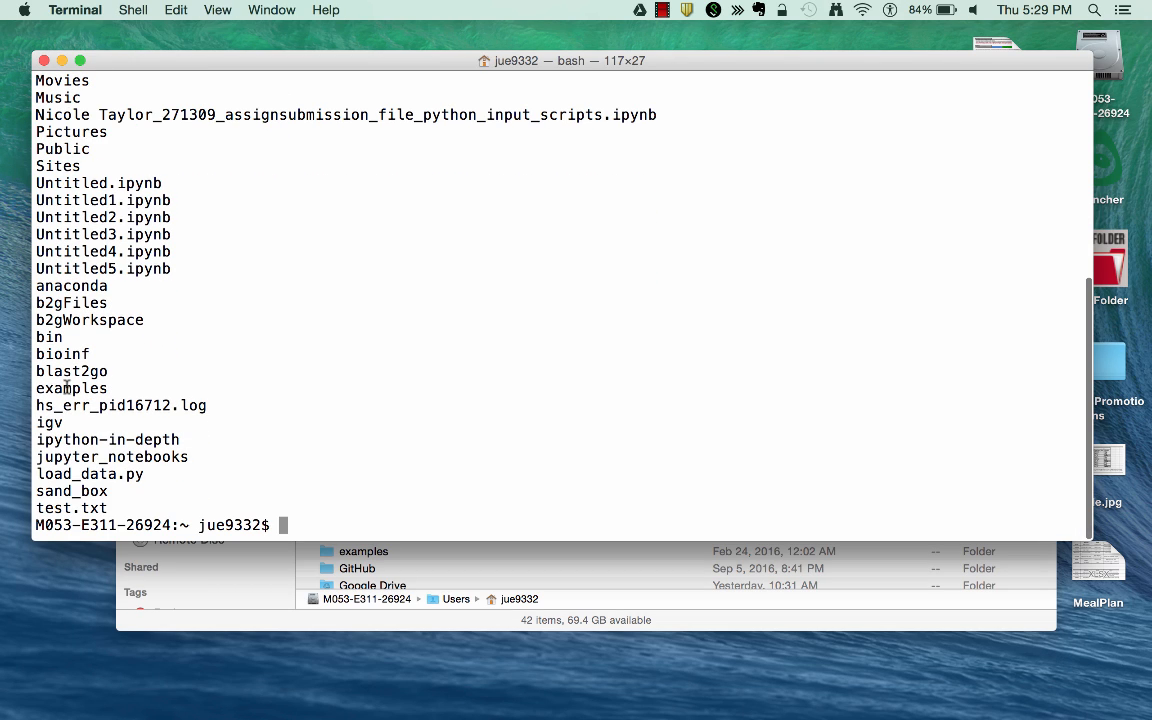
# List the home directory with ls -l, then ls -lt, then ls -ltr
pyautogui.doubleClick(70, 302)
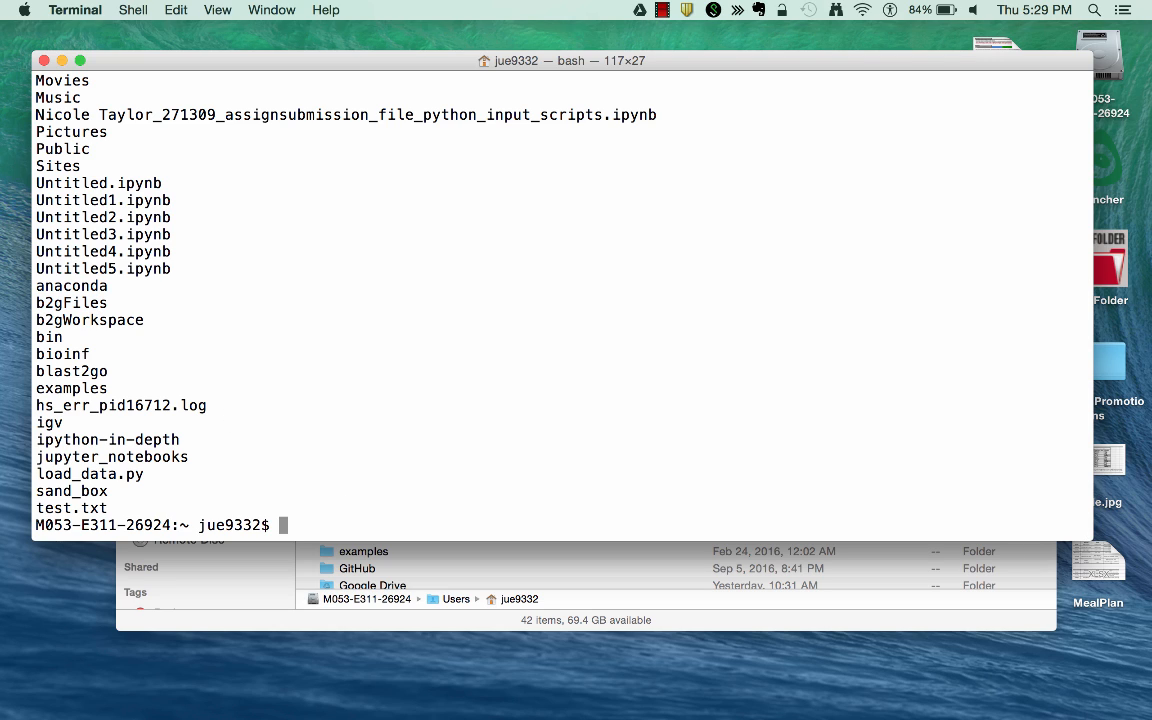
pyautogui.write('ls -')
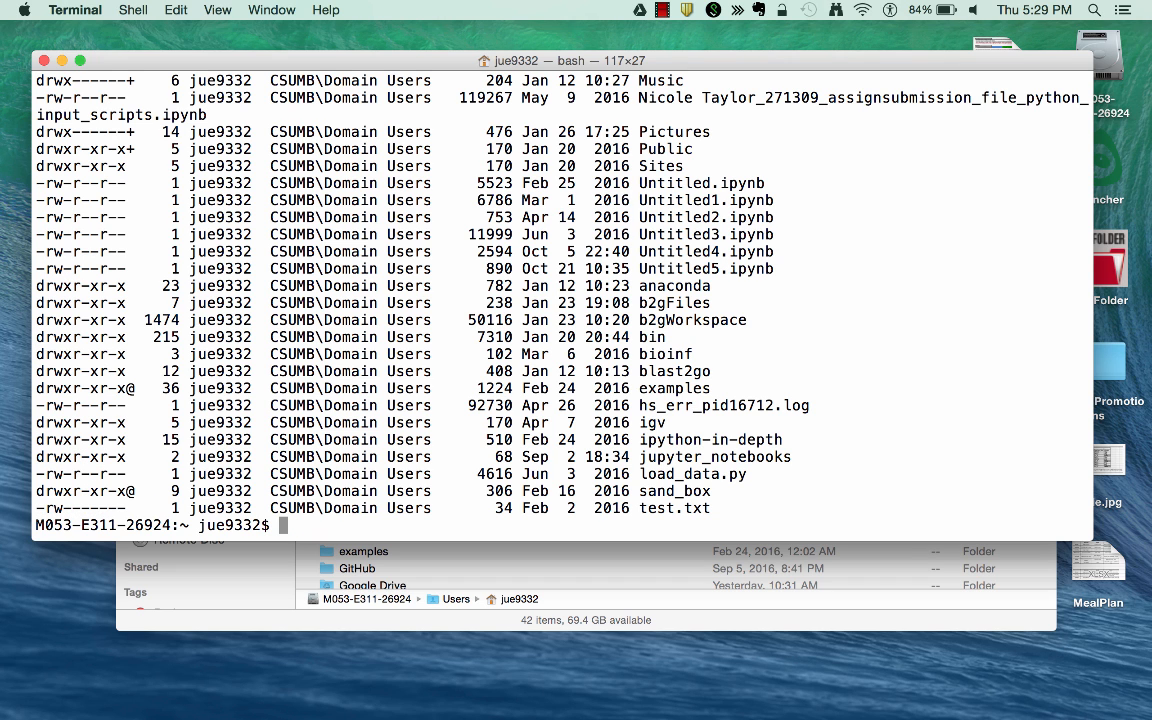
pyautogui.write('ls -l')
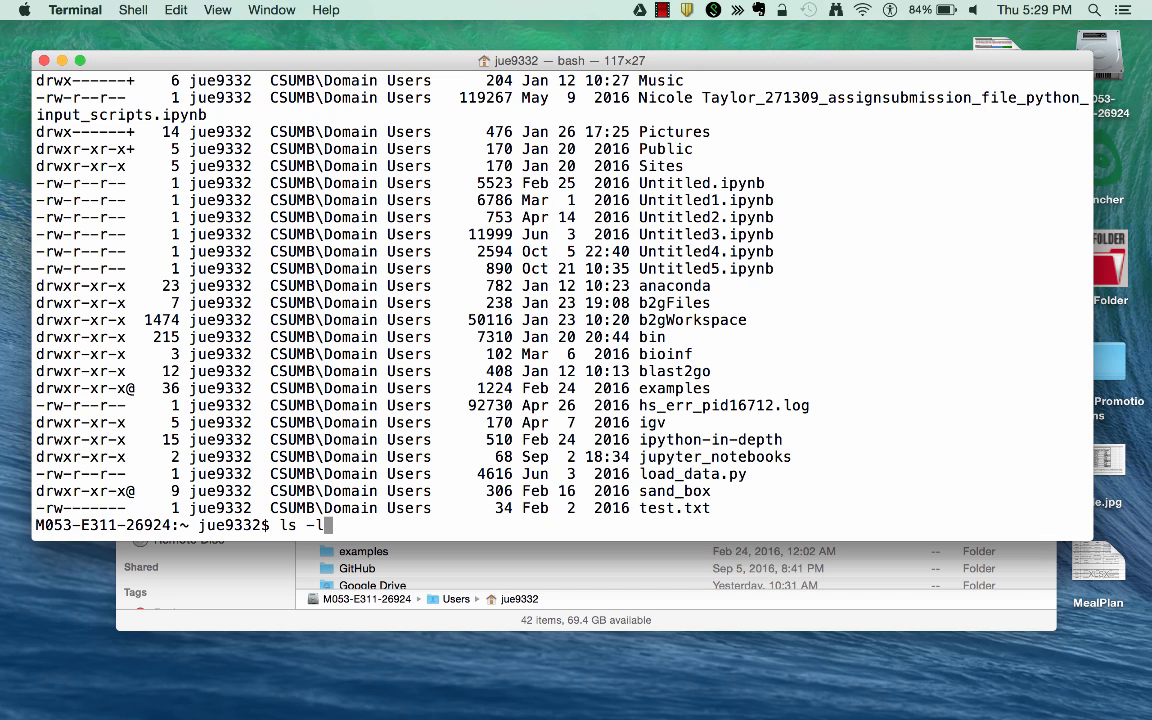
pyautogui.write('t')
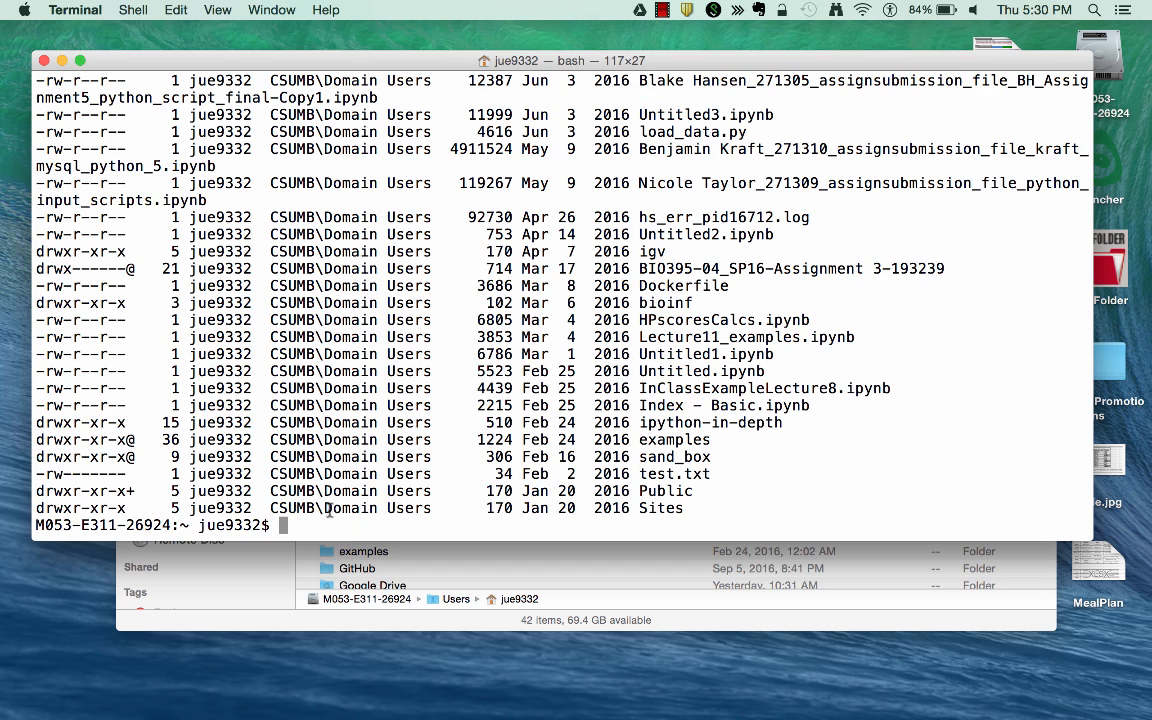
pyautogui.moveTo(594, 484)
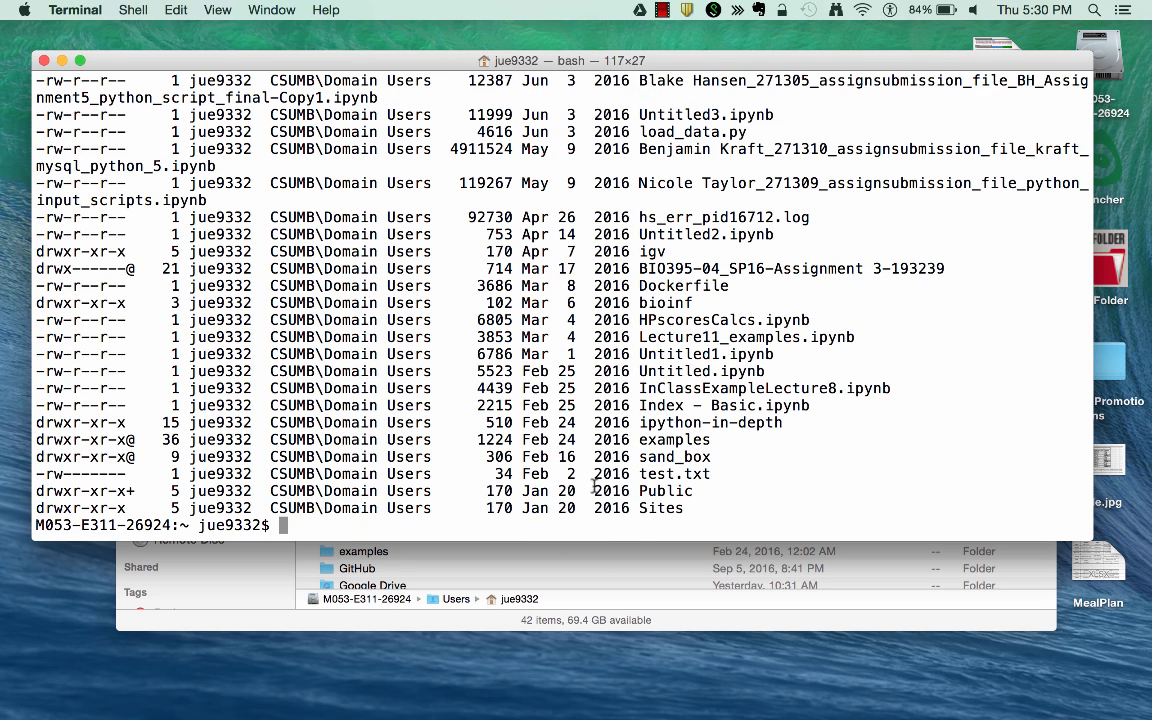
pyautogui.moveTo(637, 527)
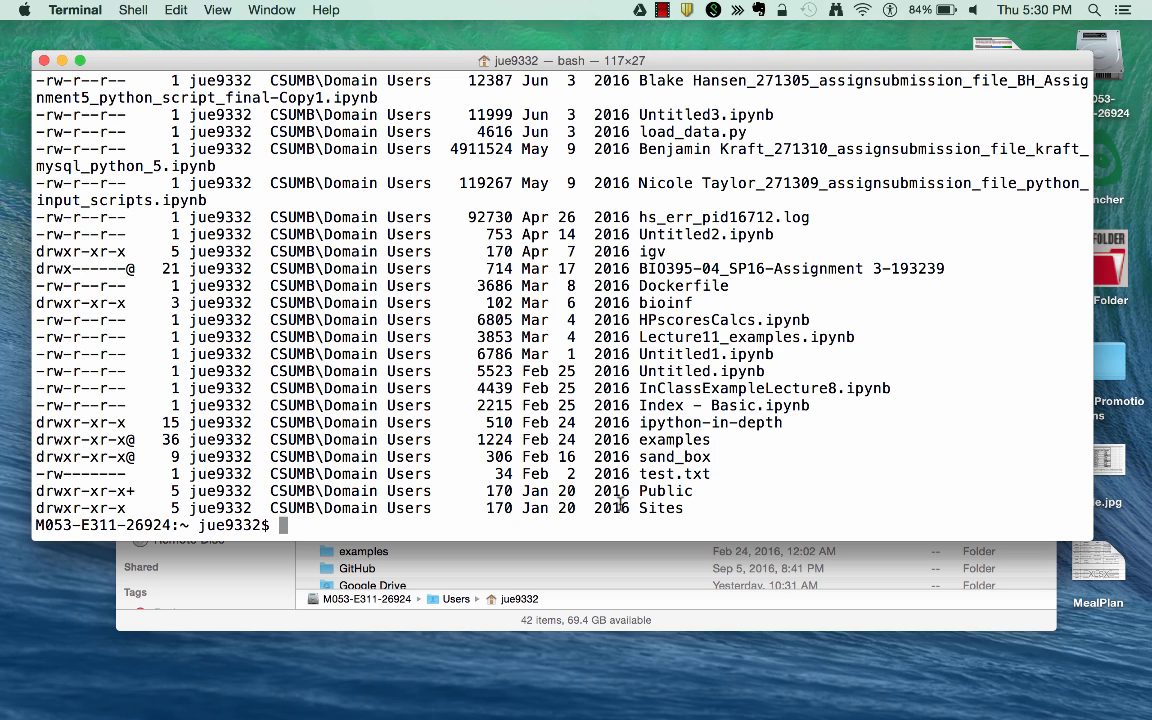
pyautogui.write('ls -ltr')
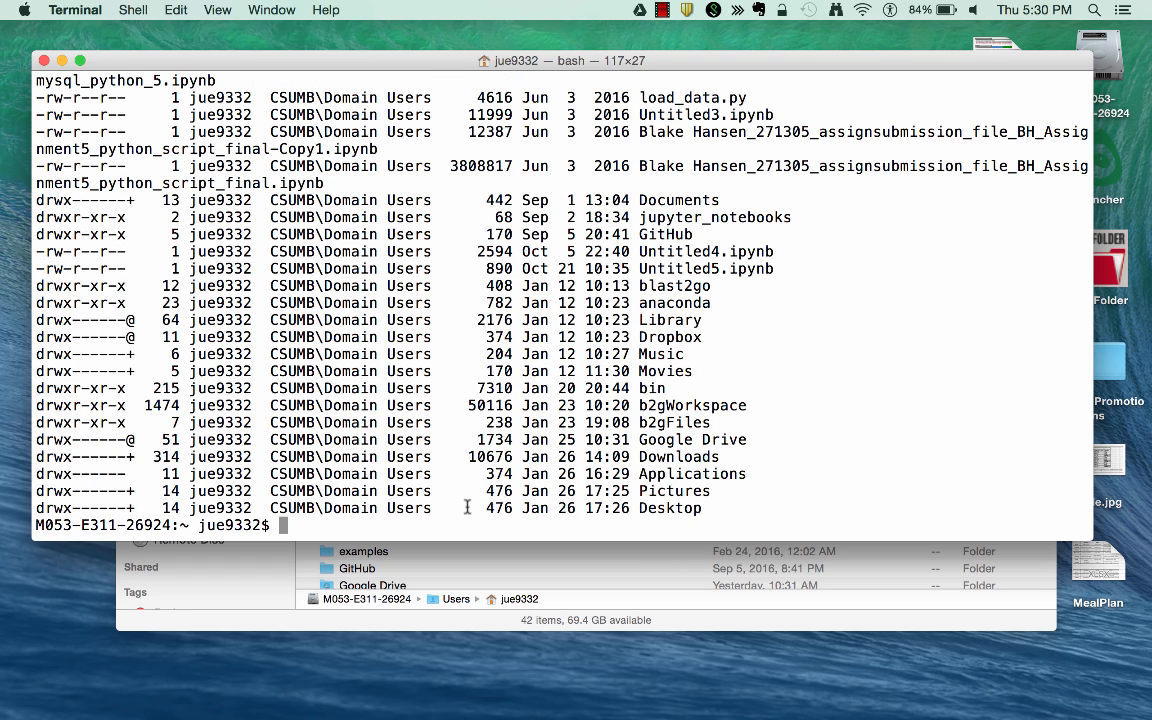
pyautogui.write('ls -ltr')
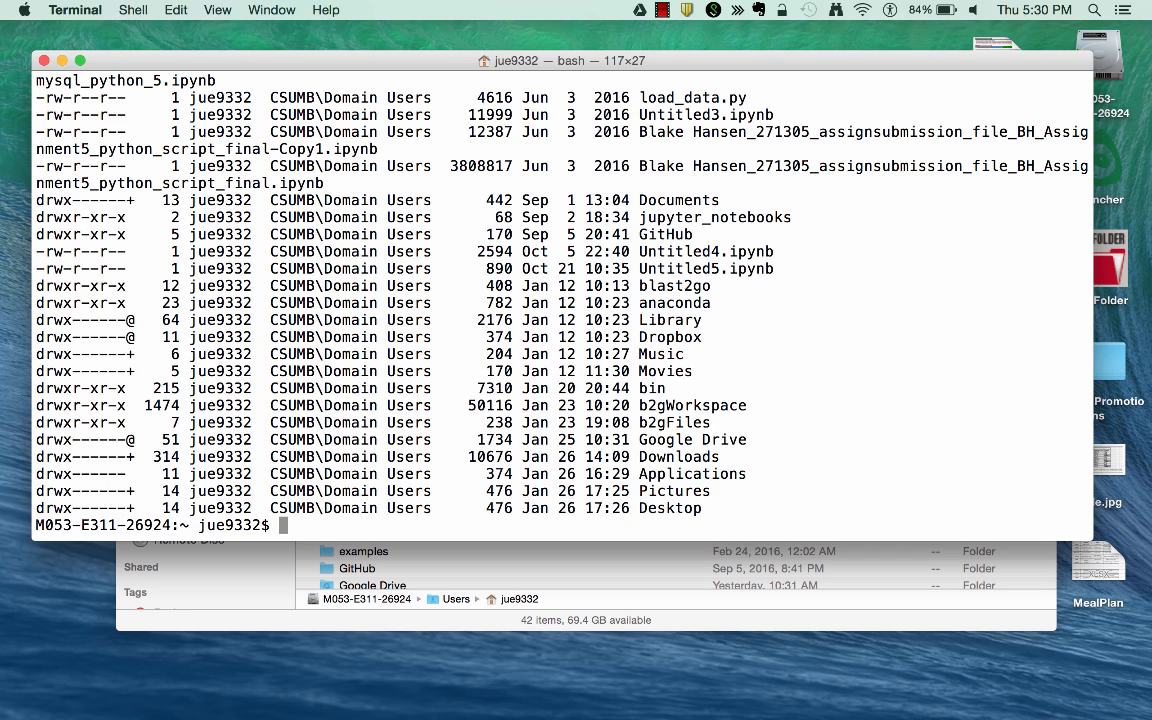
# Read the ls manual page through its options list, then quit with q
pyautogui.write('man')
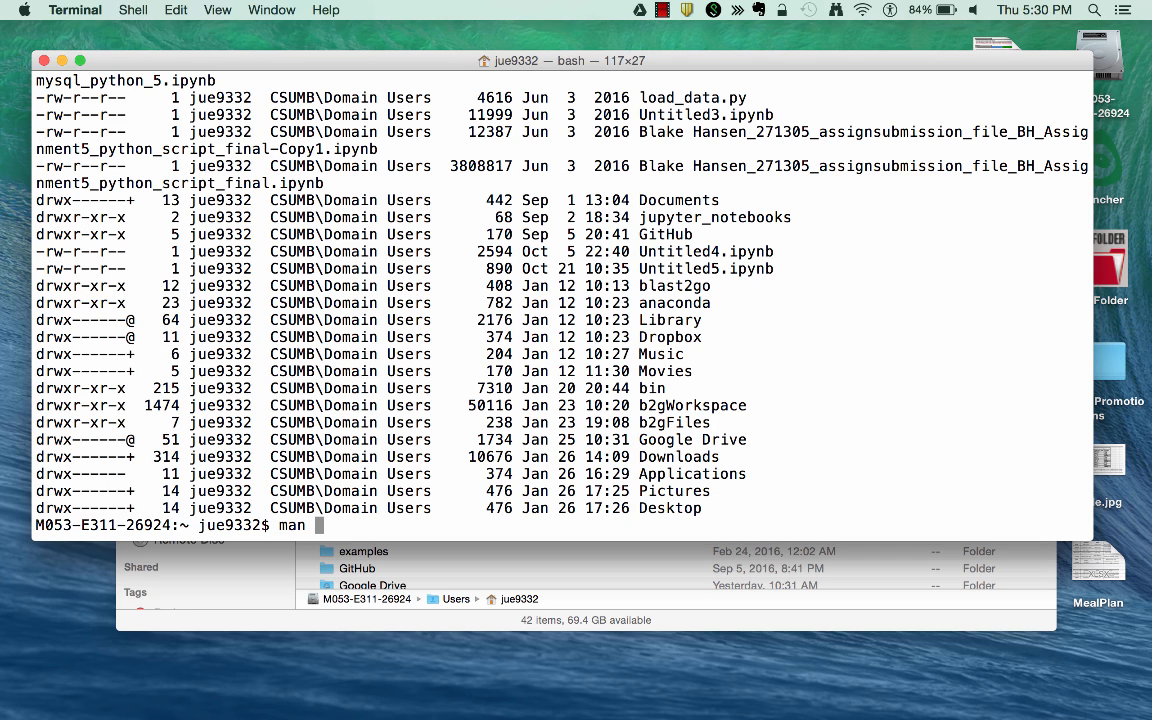
pyautogui.write('ls')
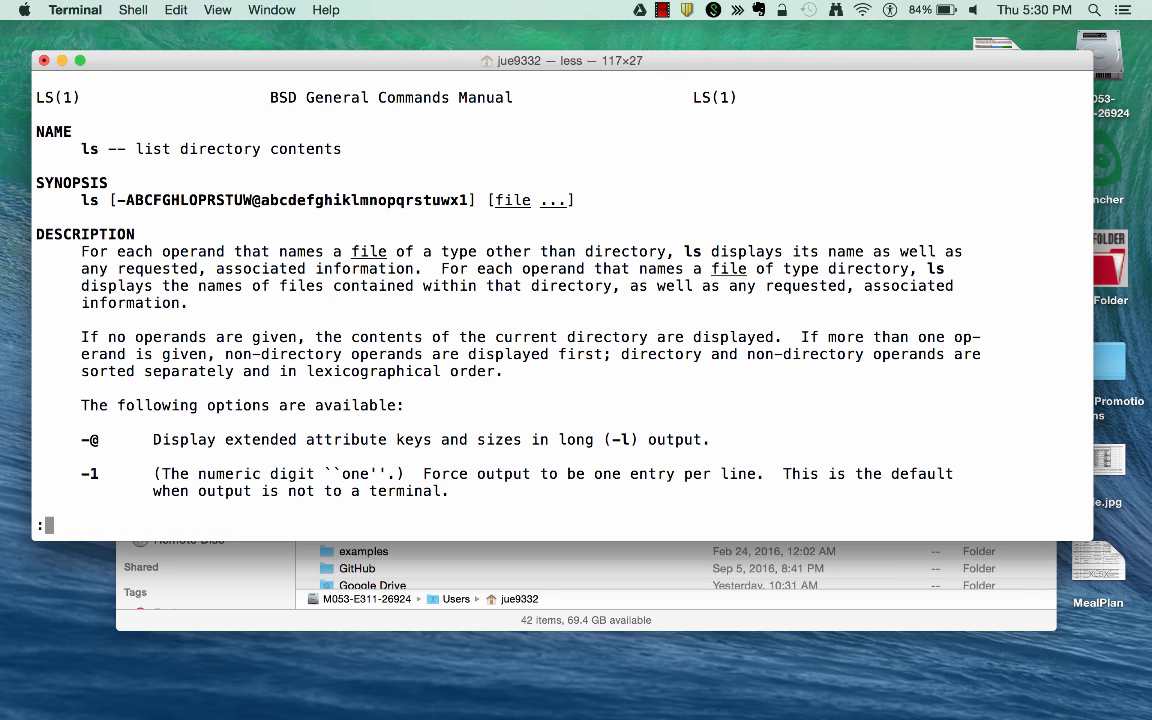
pyautogui.scroll(-3)
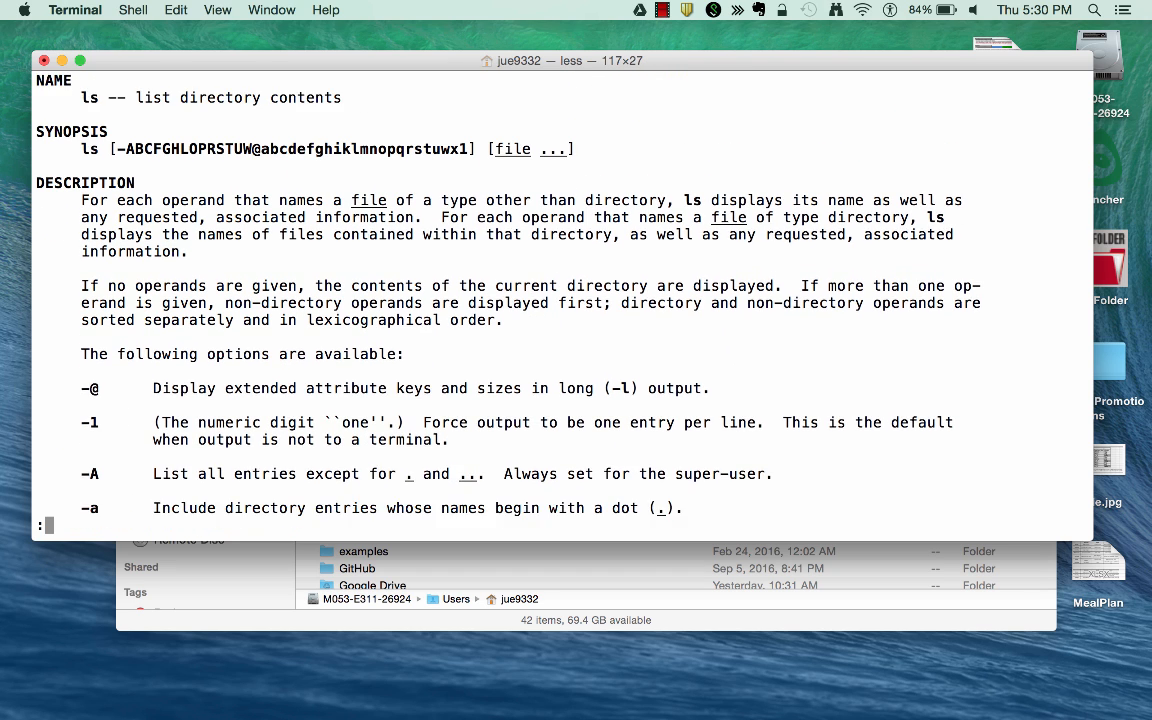
pyautogui.scroll(-3)
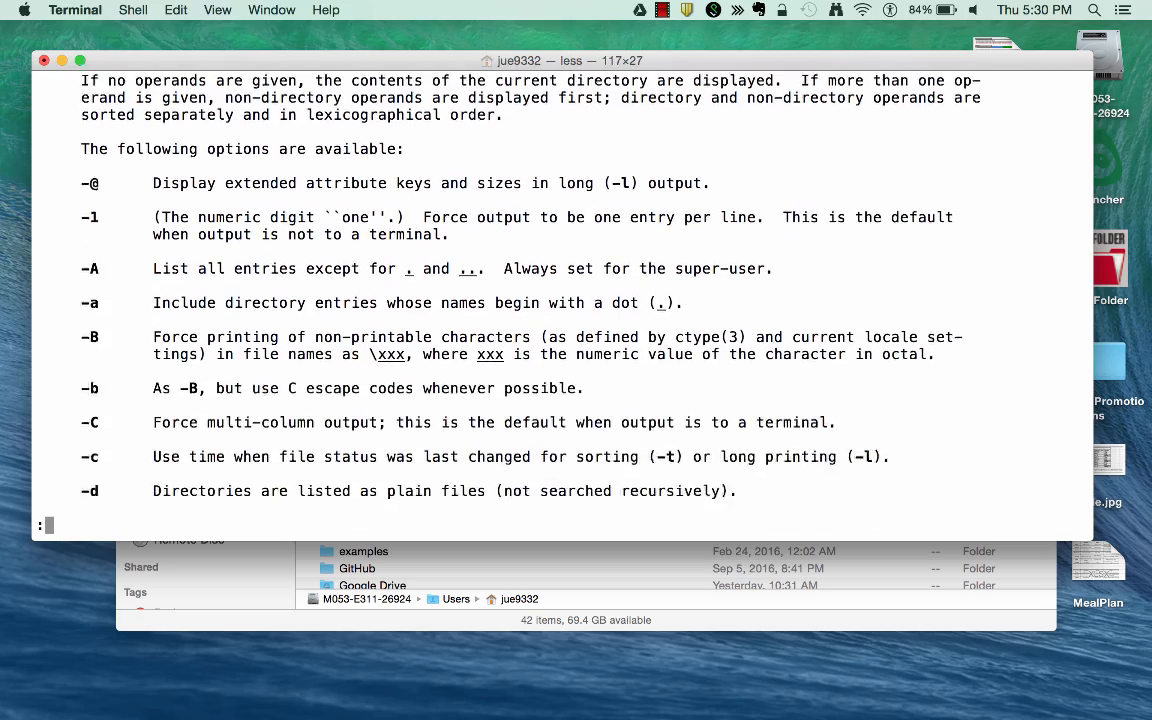
pyautogui.scroll(-3)
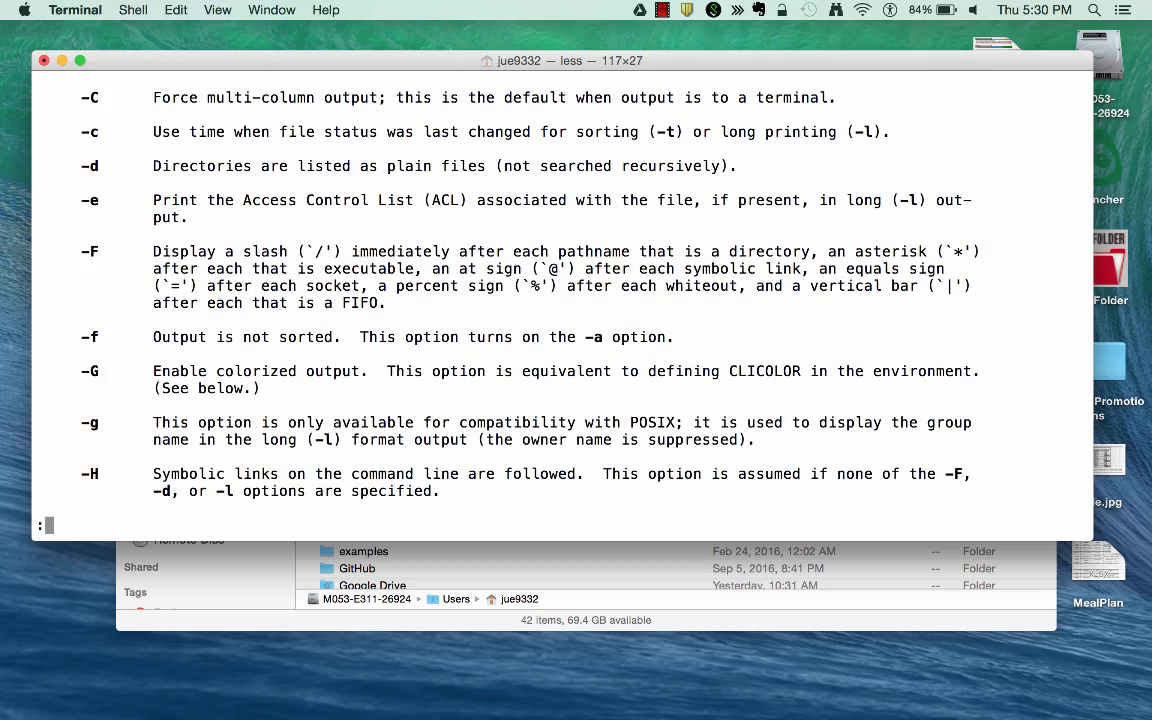
pyautogui.scroll(-3)
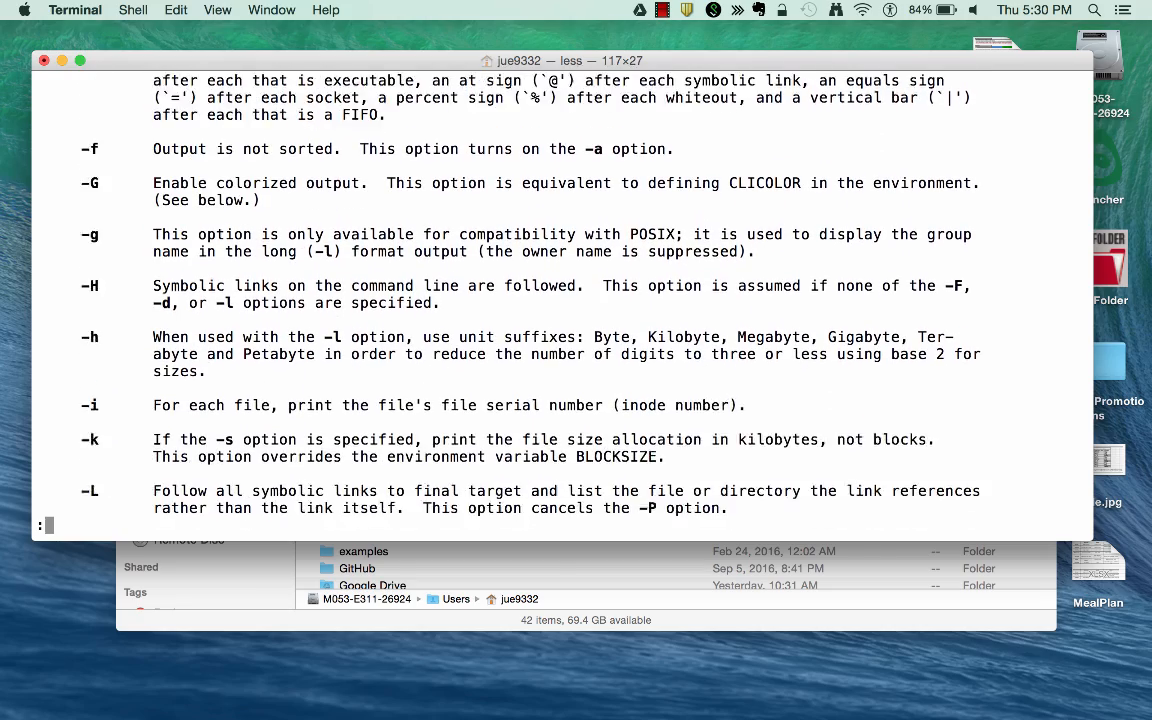
pyautogui.scroll(-3)
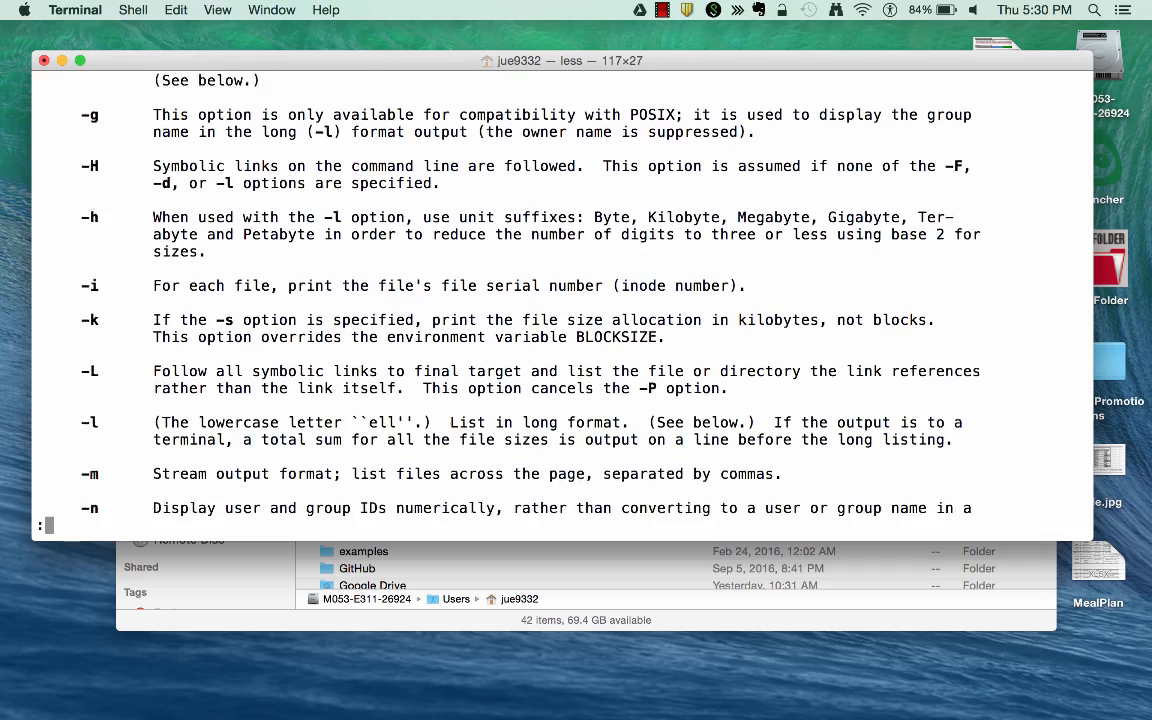
pyautogui.scroll(-3)
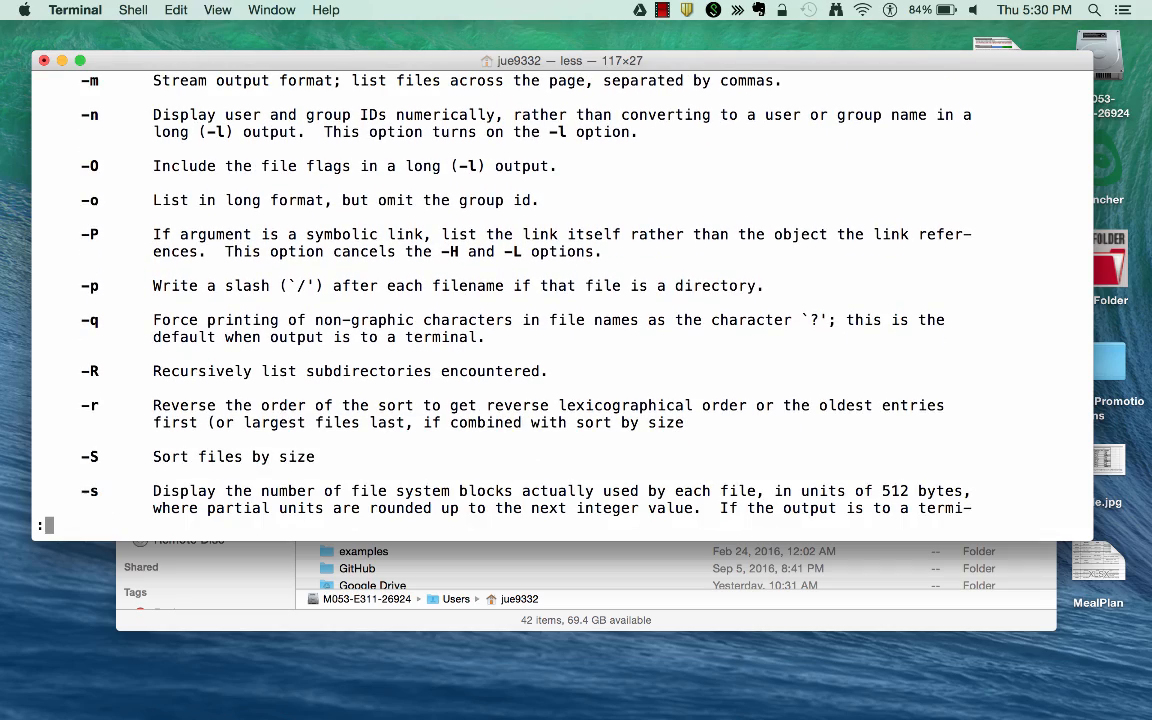
pyautogui.press('q')
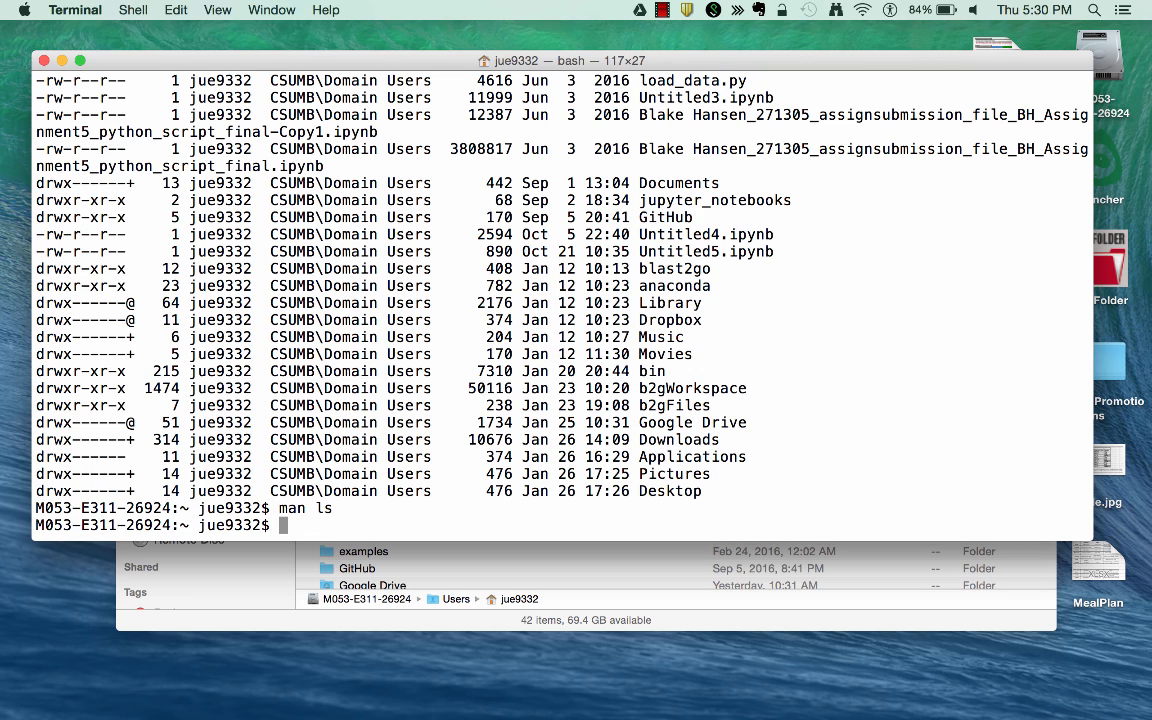
pyautogui.press('Return')
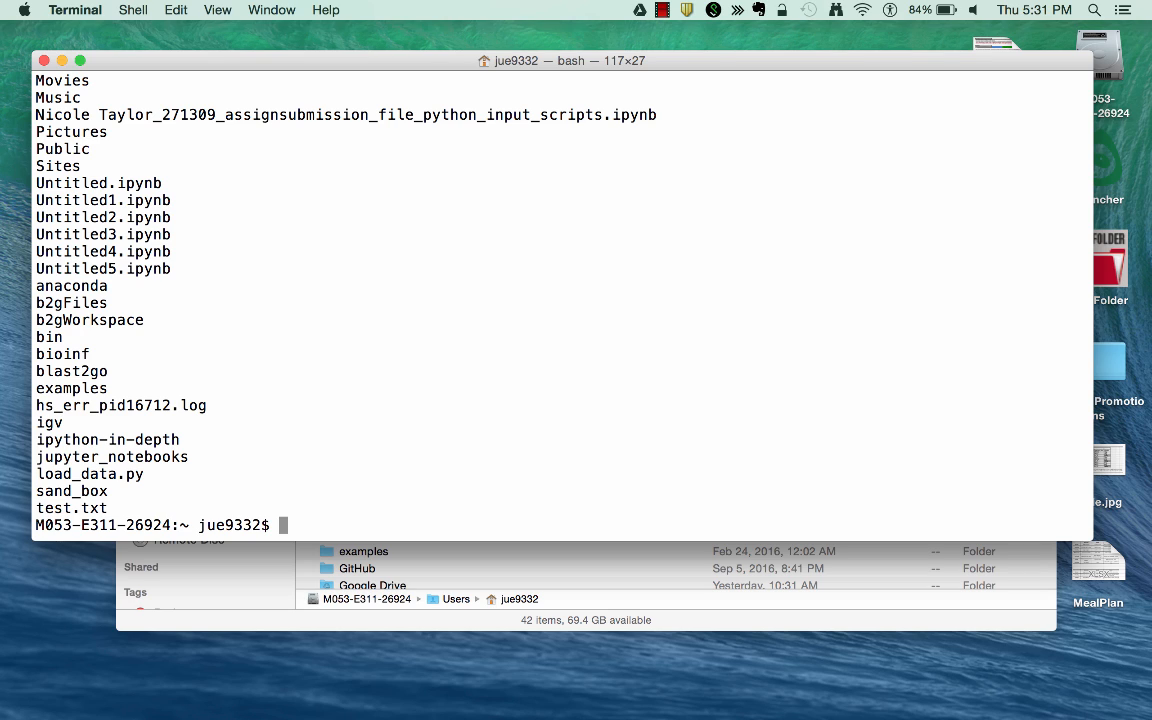
pyautogui.write('cd')
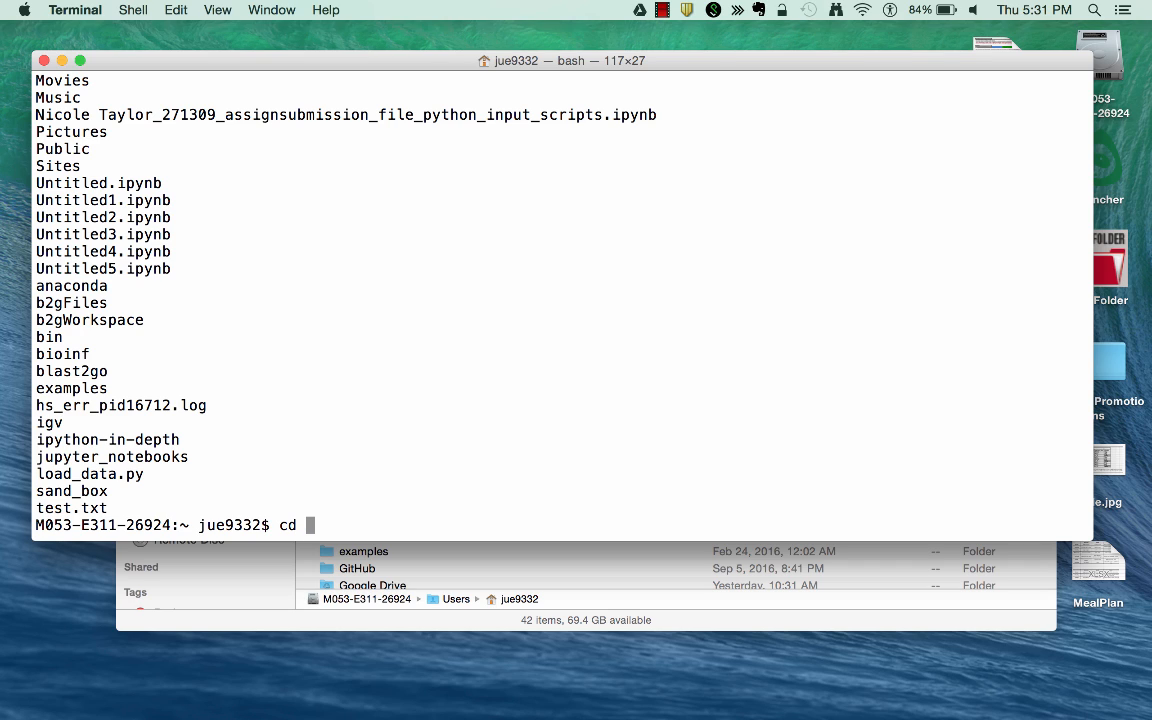
pyautogui.write('bin')
pyautogui.write('pwd')
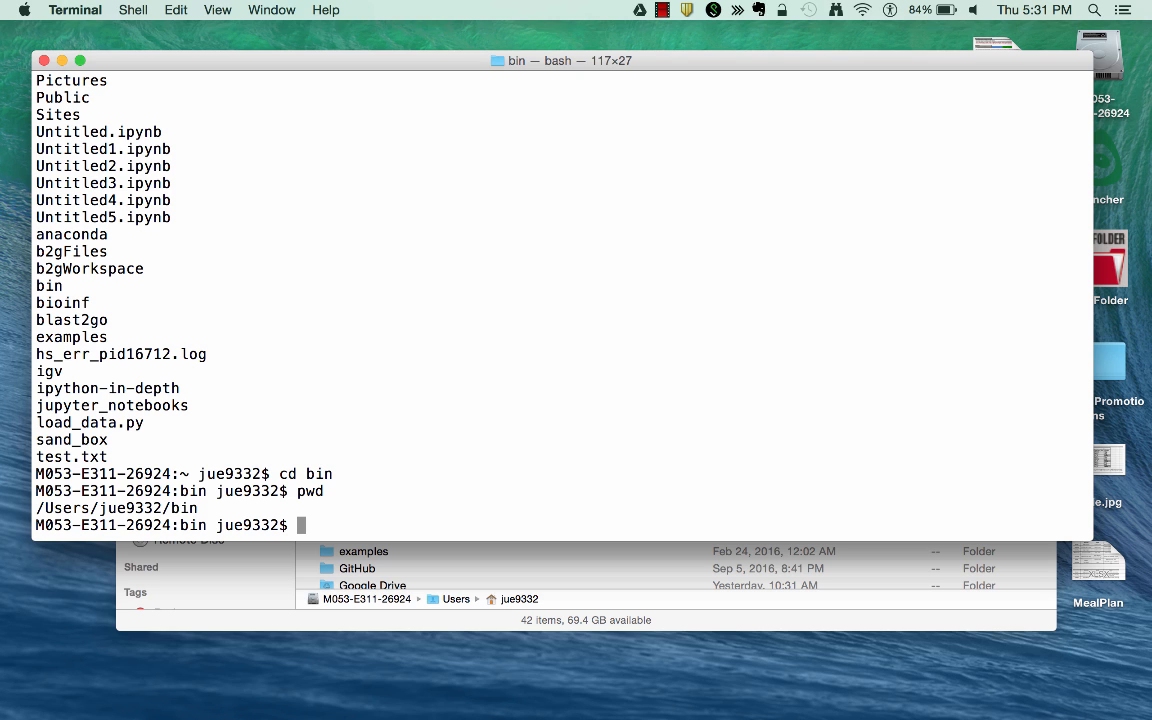
pyautogui.write('ls')
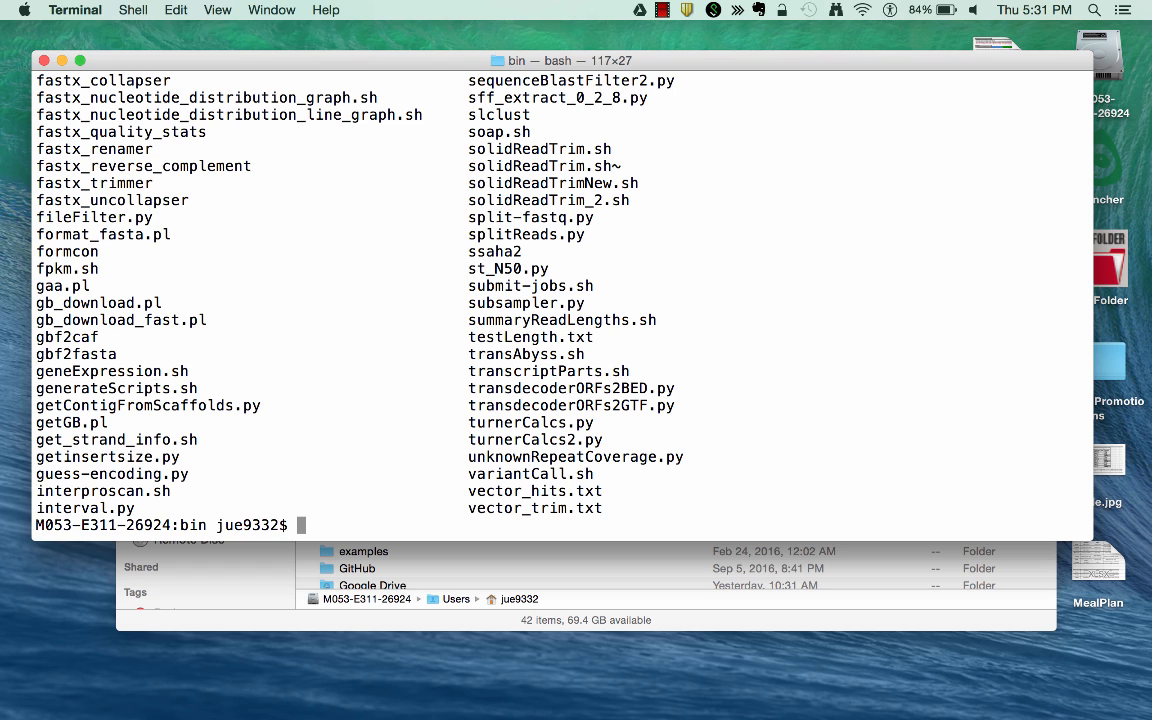
pyautogui.write('pwd')
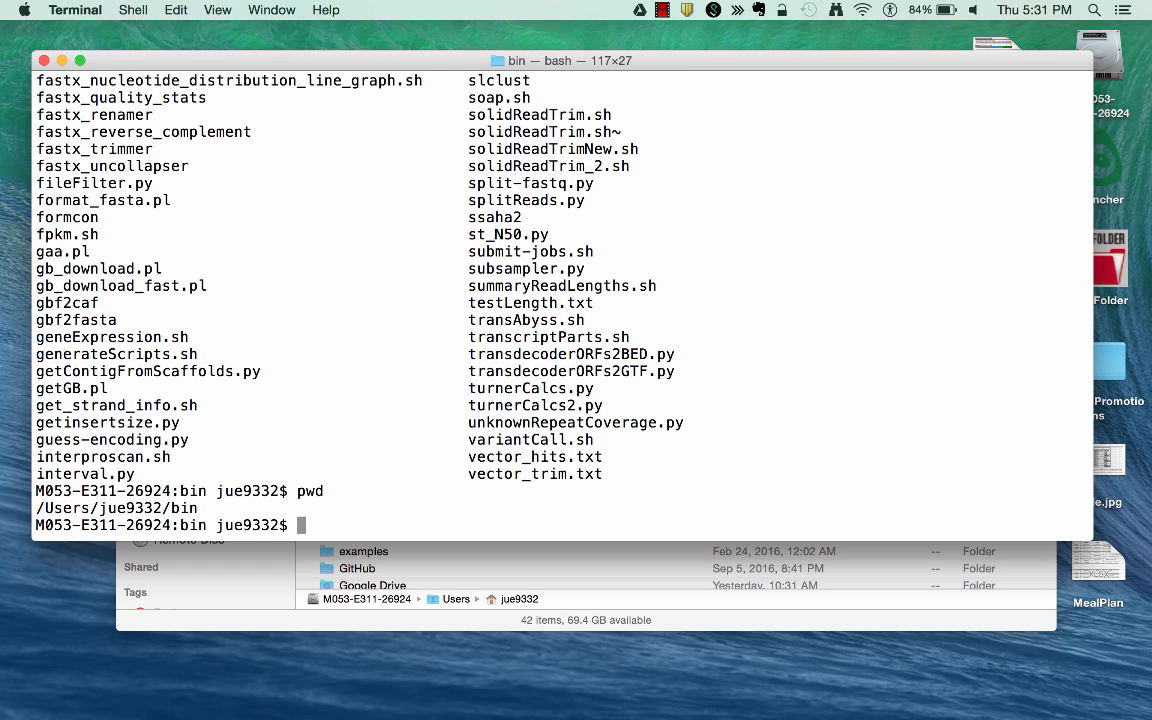
pyautogui.moveTo(278, 476)
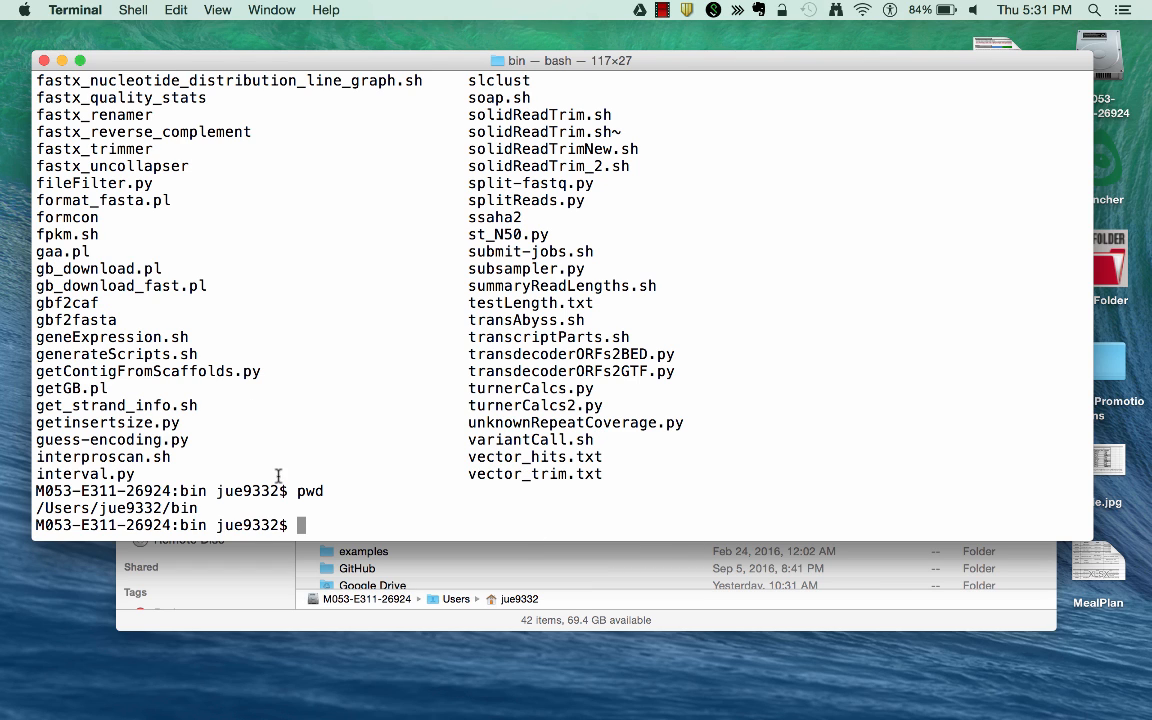
pyautogui.doubleClick(185, 508)
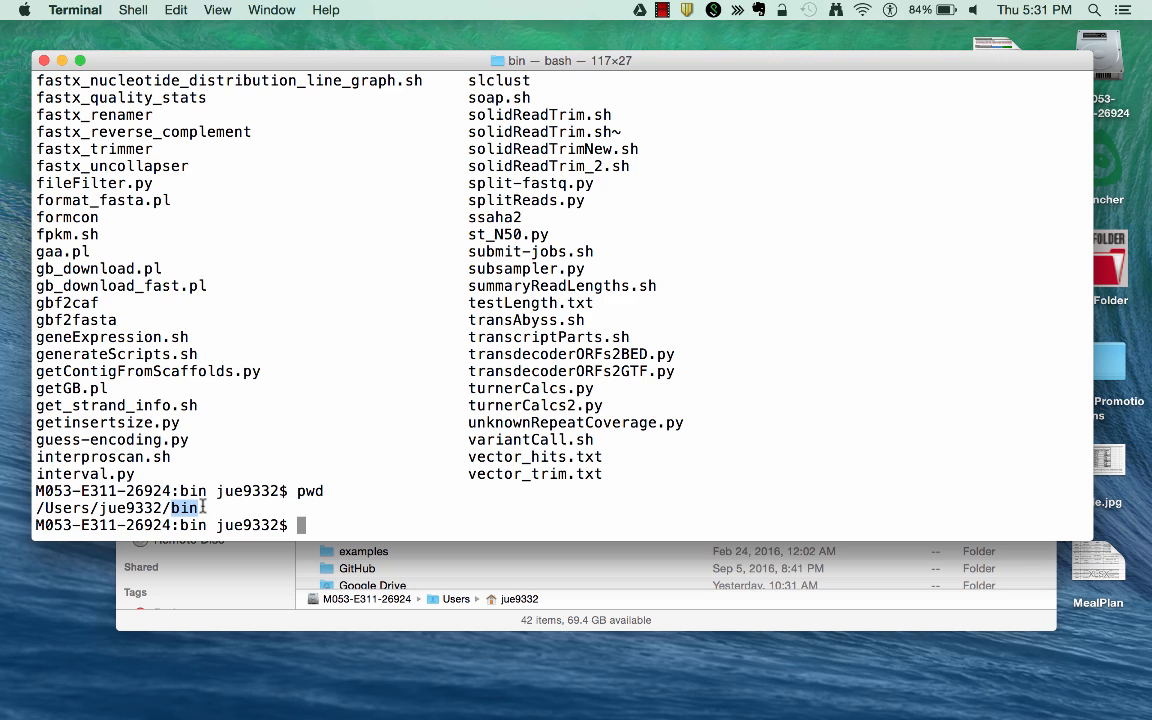
pyautogui.doubleClick(131, 508)
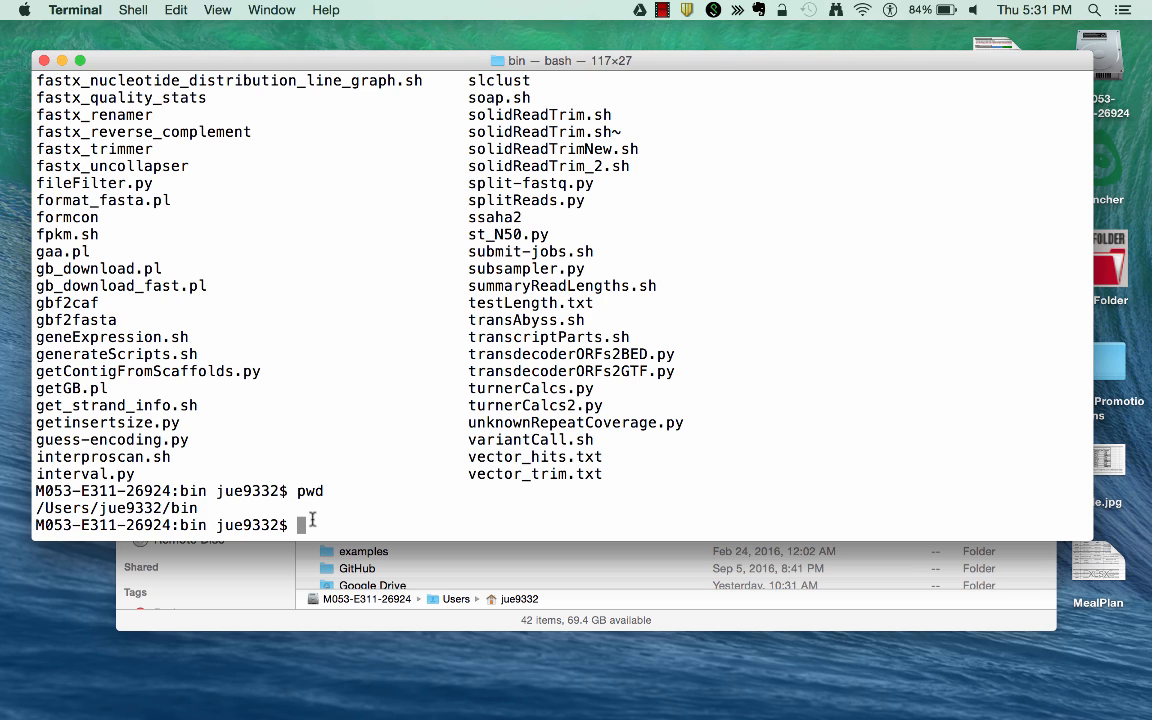
# Climb up to /Users with cd ../../ and confirm with pwd, then return home and into bin
pyautogui.write('cd')
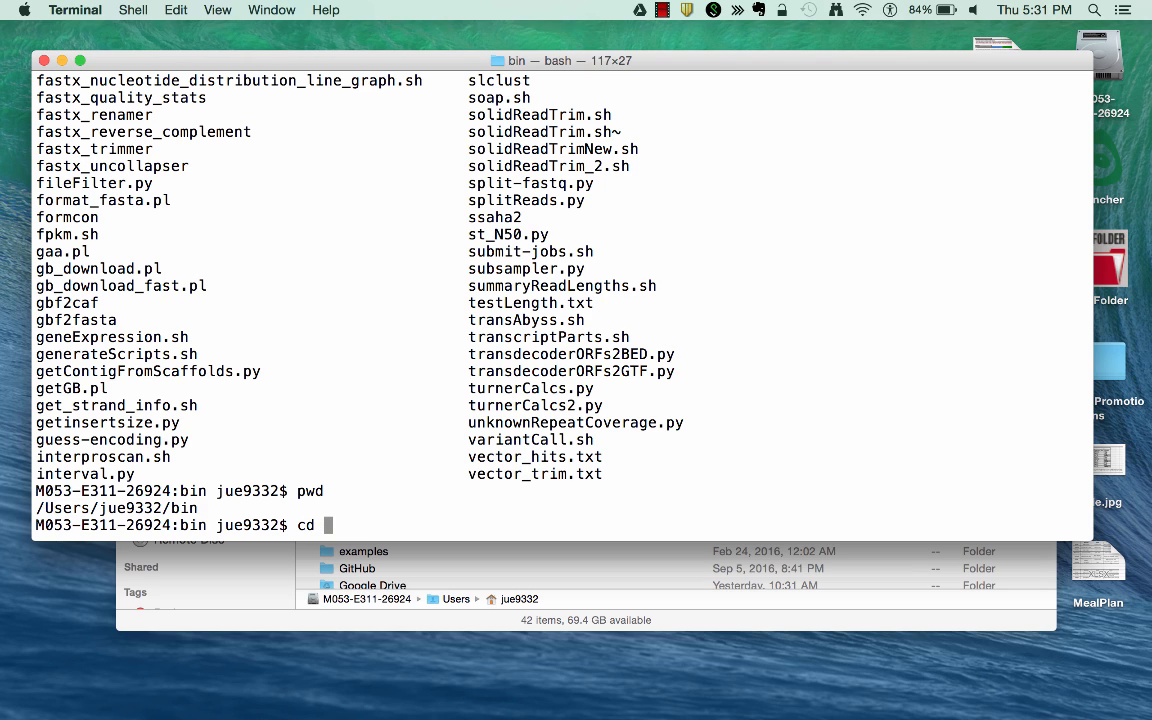
pyautogui.write('..')
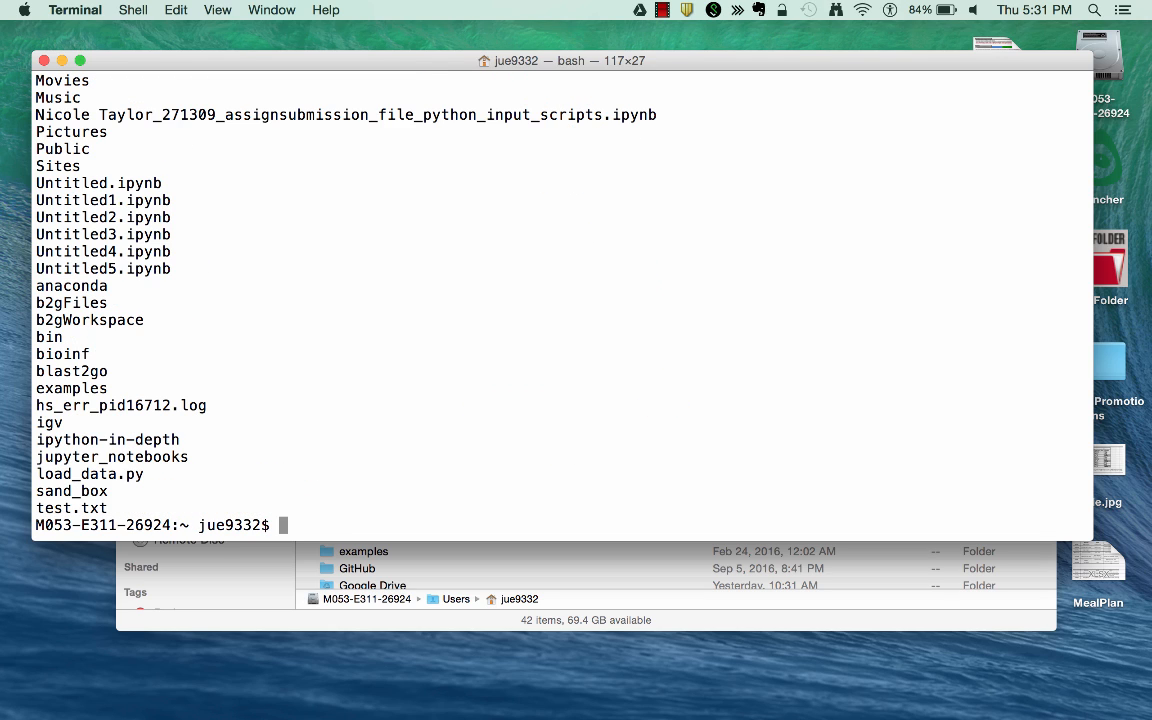
pyautogui.write('cd bin')
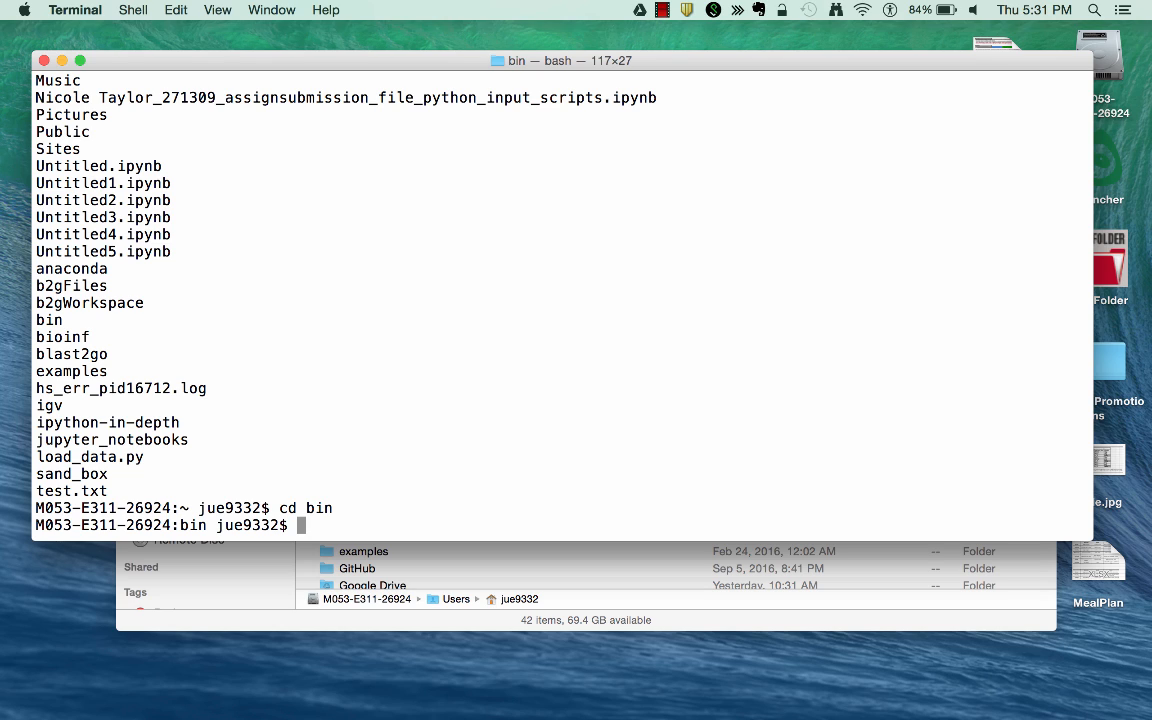
pyautogui.write('cd ../../')
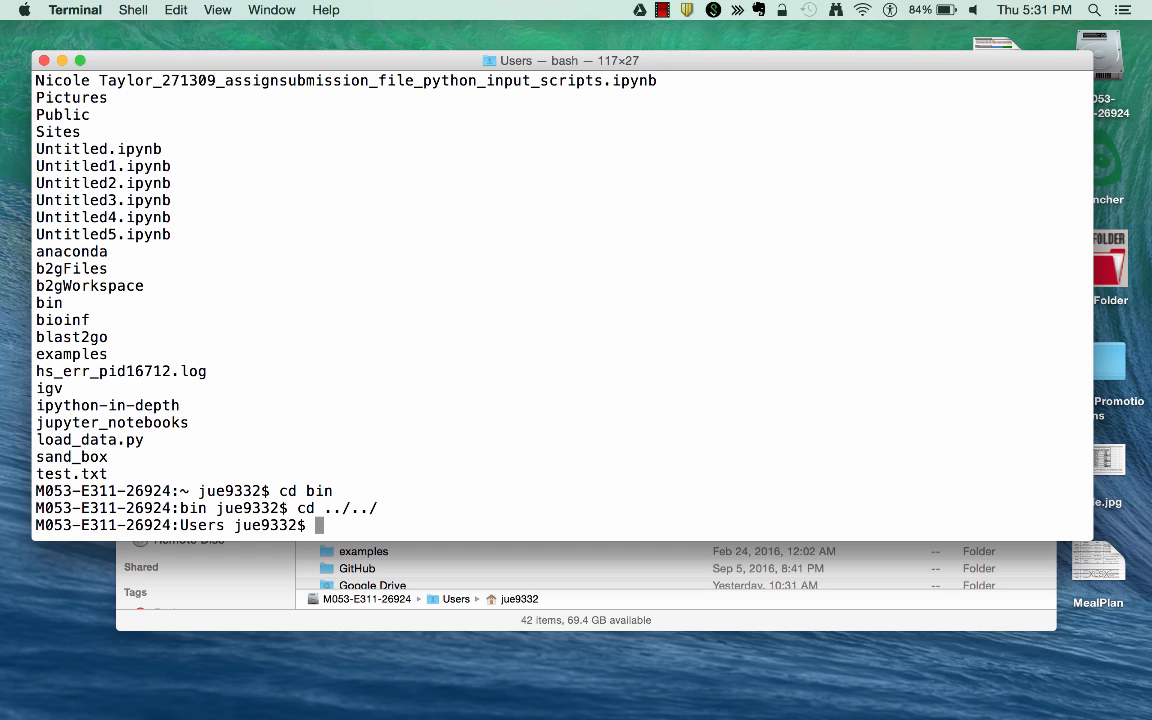
pyautogui.write('pwd')
pyautogui.write('cd bin')
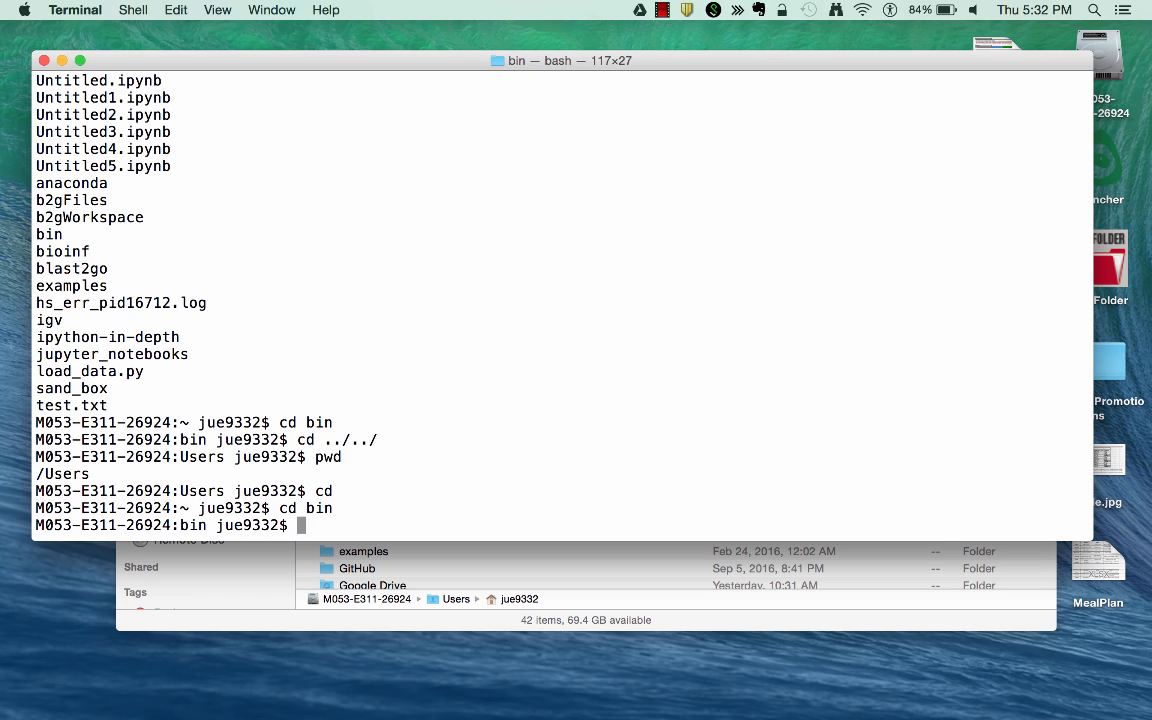
pyautogui.write('les')
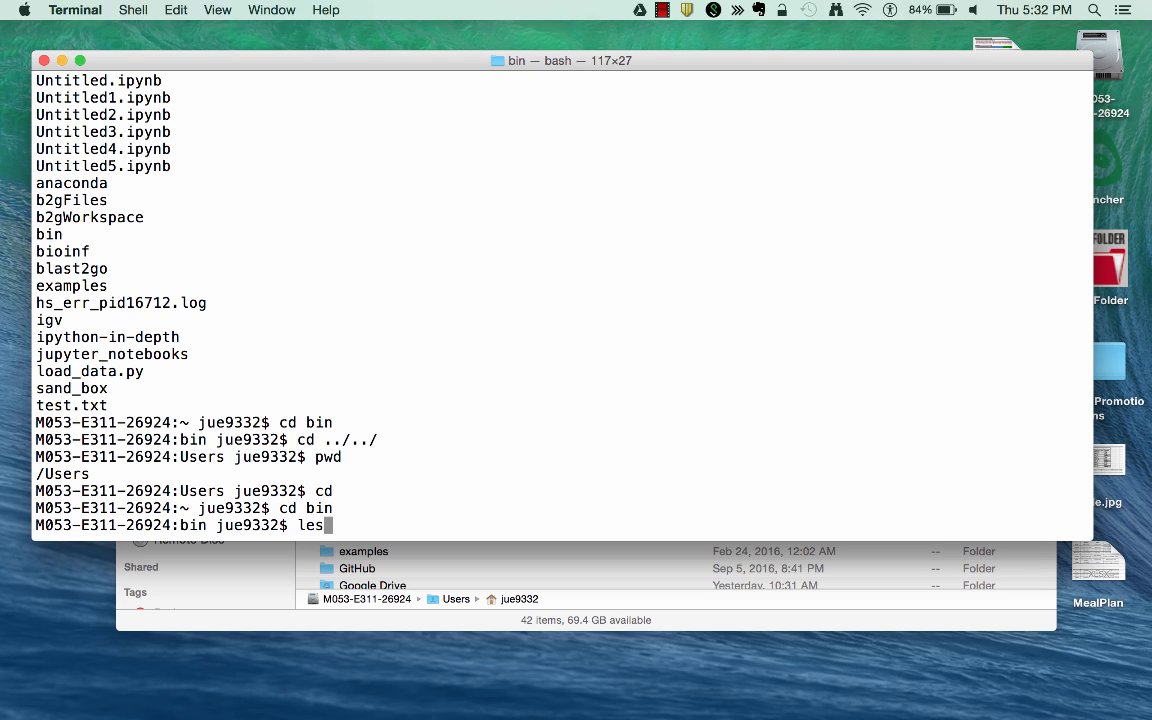
# View README.md with less and quit back to the prompt
pyautogui.write('s')
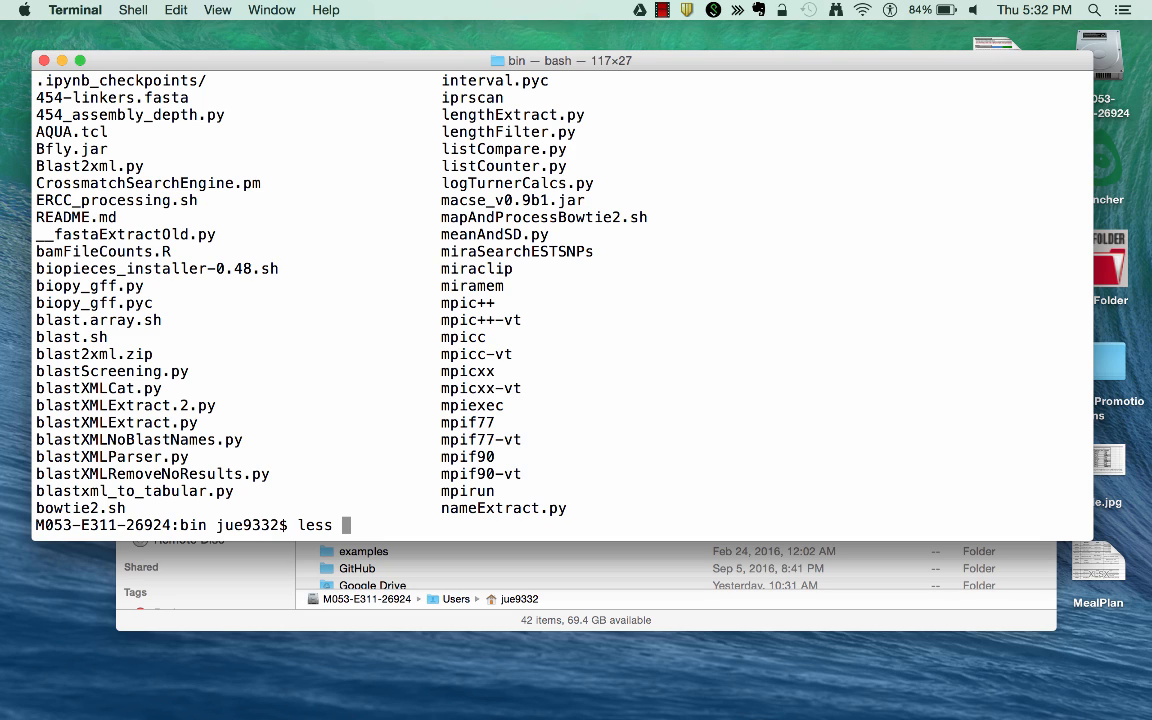
pyautogui.press('Return')
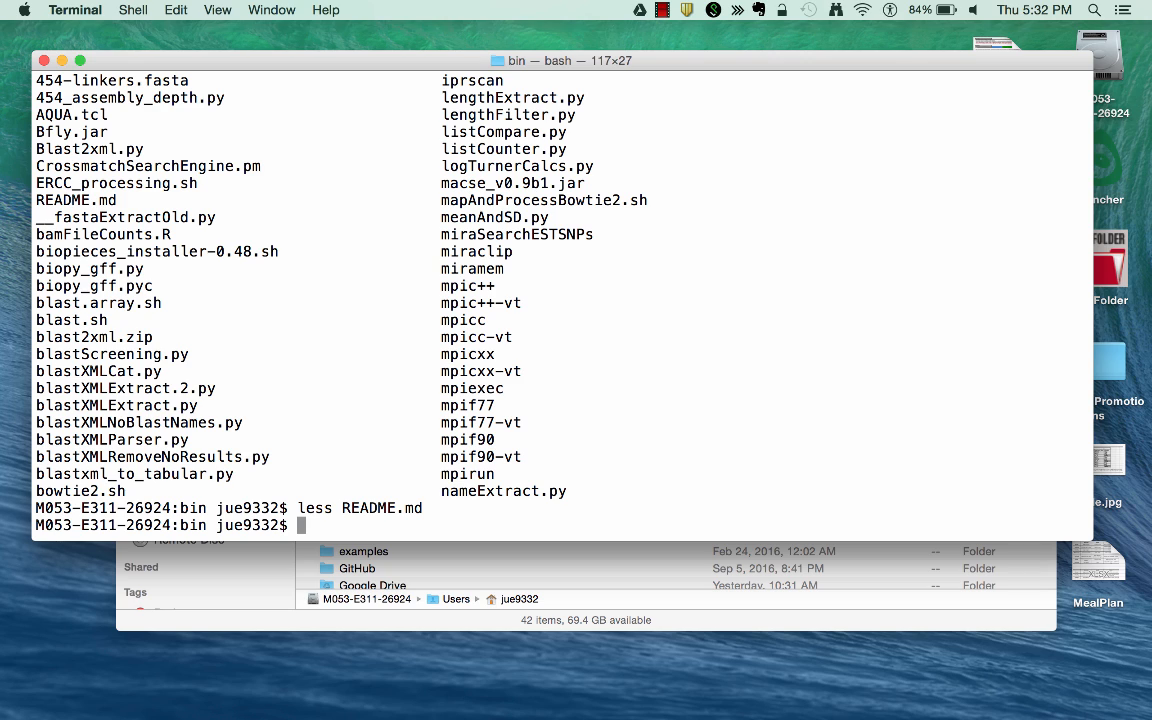
pyautogui.write('more bowtie2.sh')
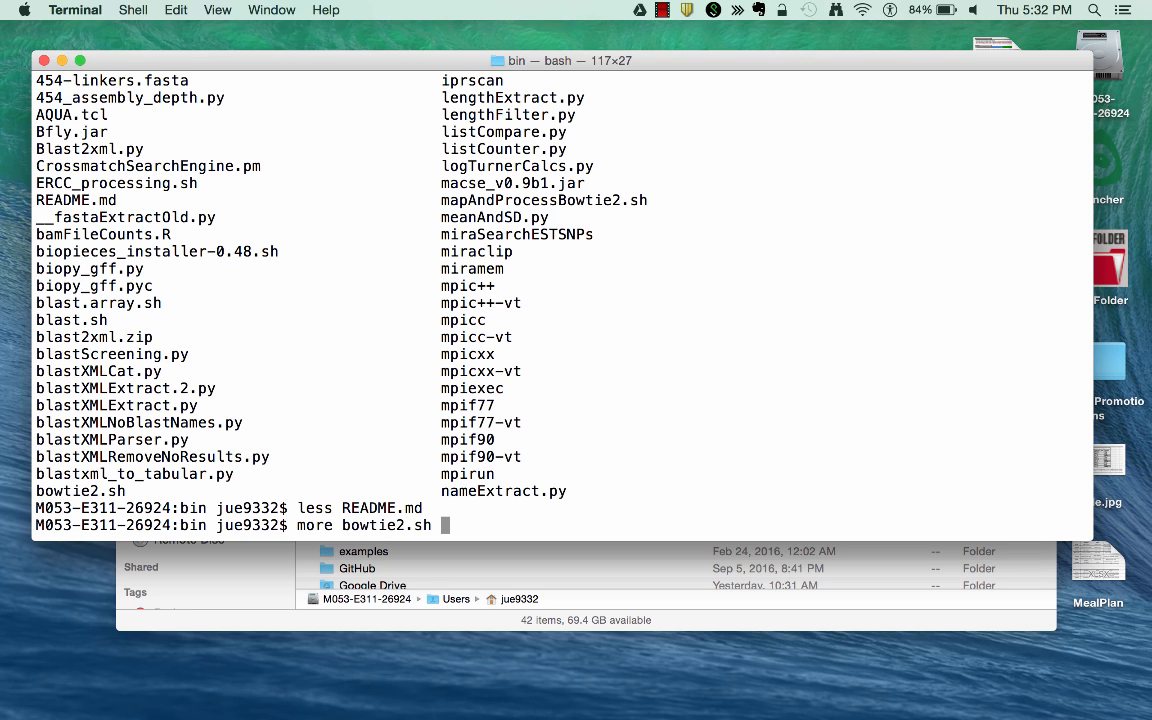
# Print the bowtie2.sh script with more
pyautogui.press('Return')
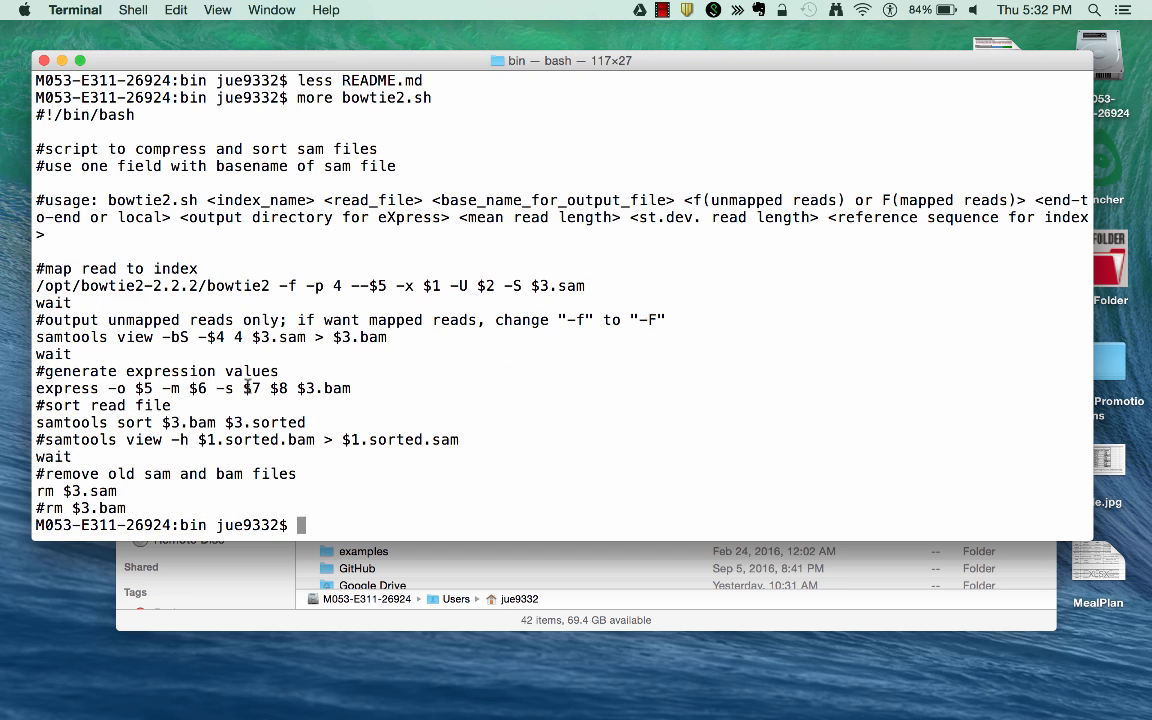
pyautogui.moveTo(308, 427)
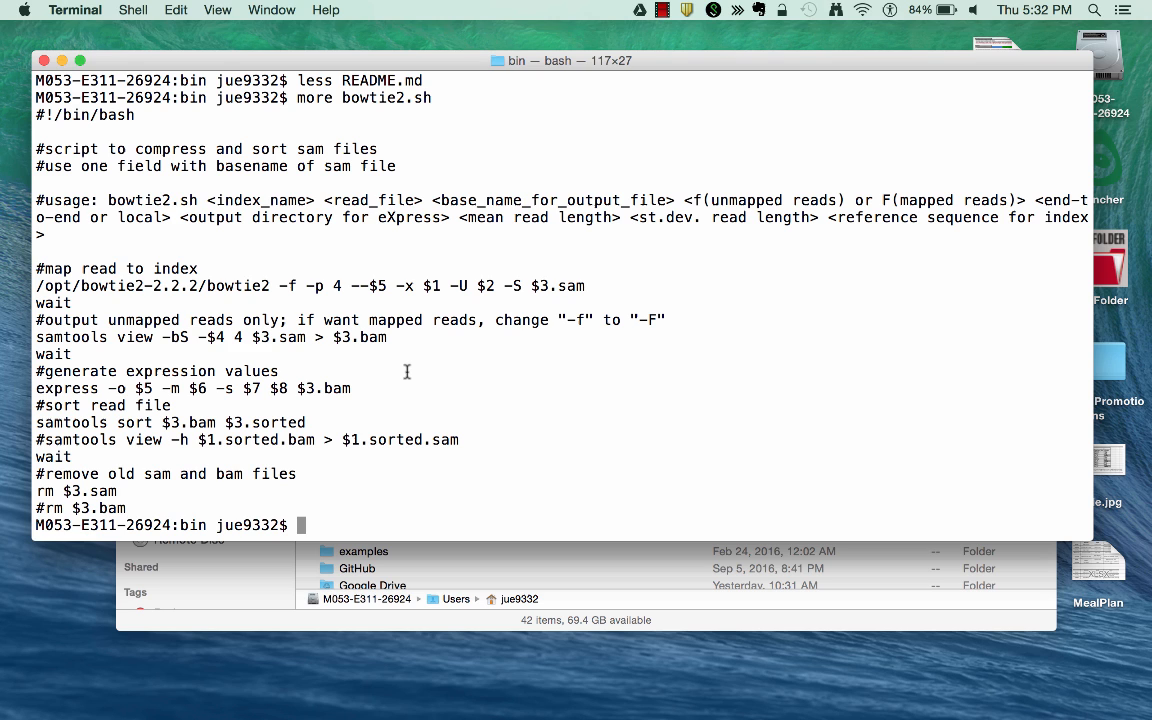
pyautogui.write('c')
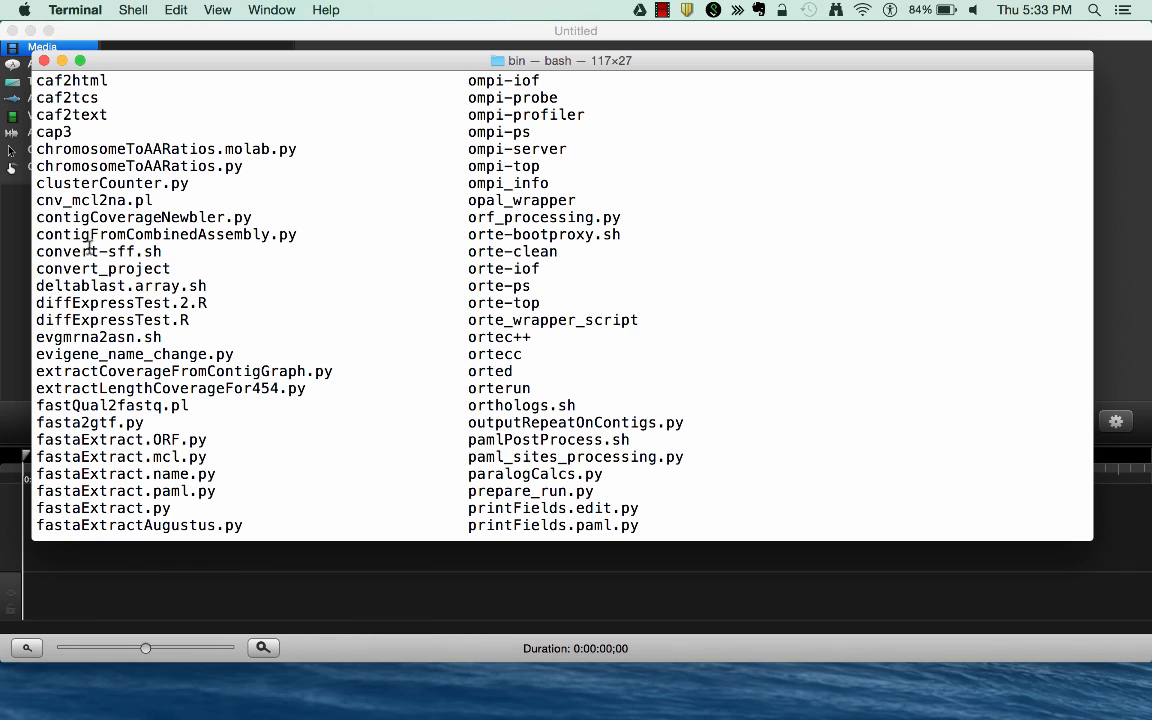
# Page through chromosomeToAARatios.py with more until its end
pyautogui.doubleClick(130, 149)
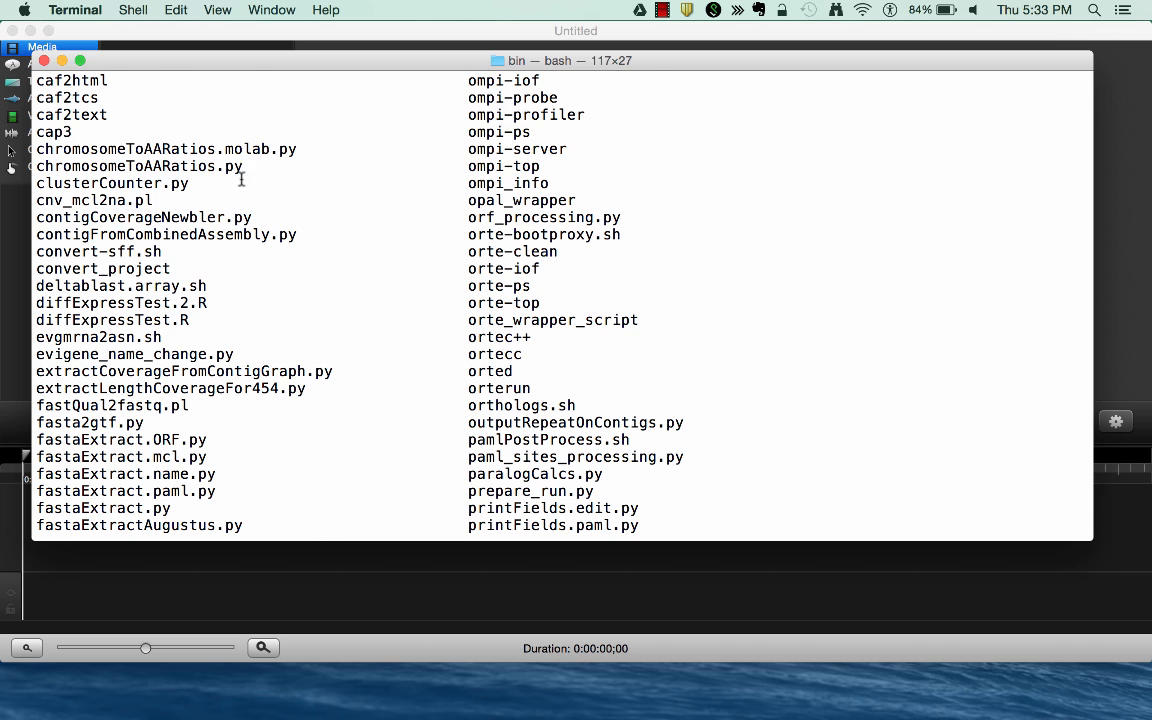
pyautogui.write('more chrom')
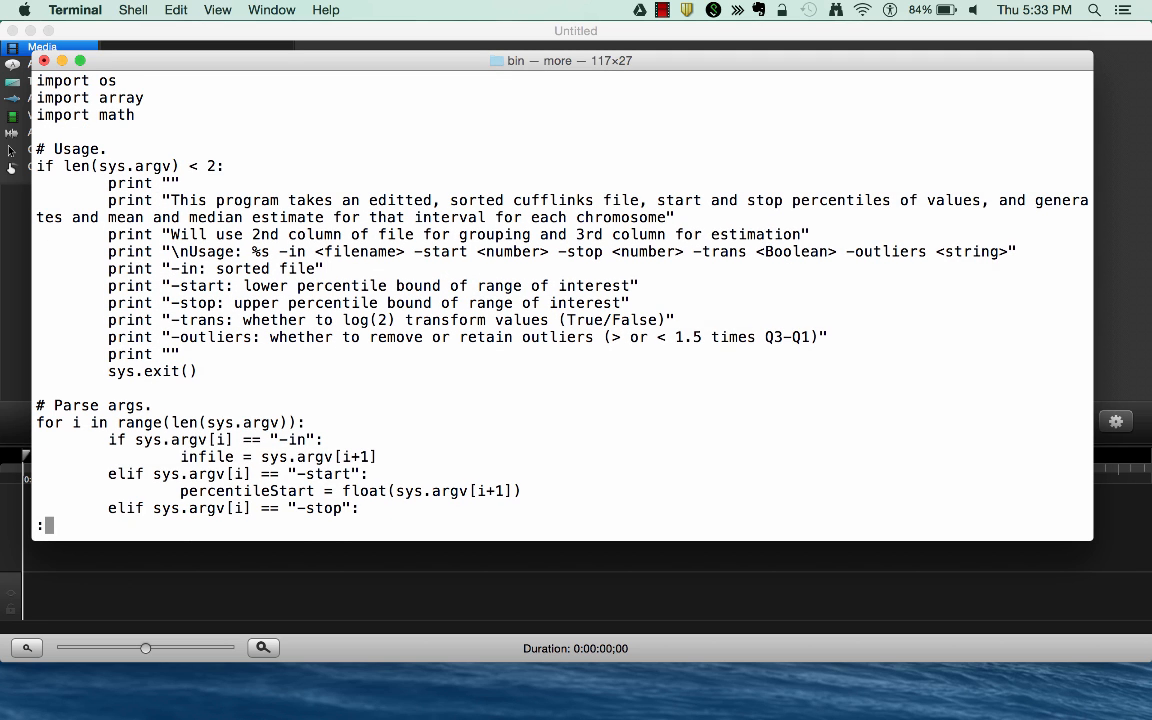
pyautogui.scroll(-3)
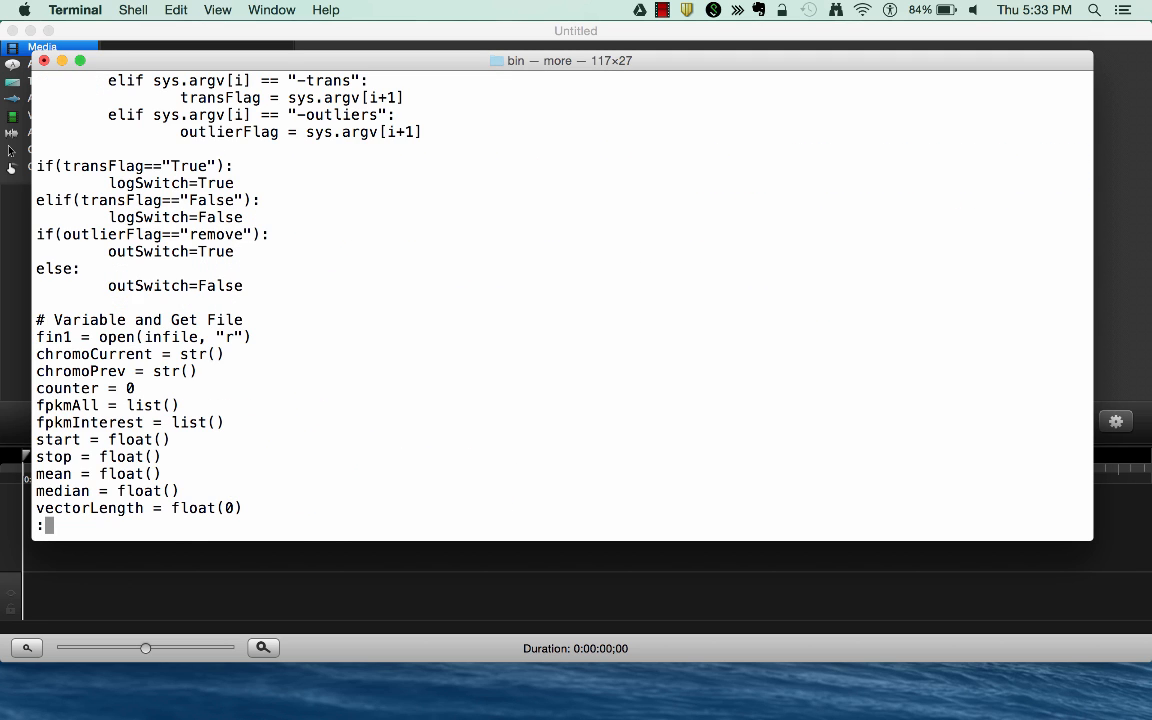
pyautogui.scroll(-3)
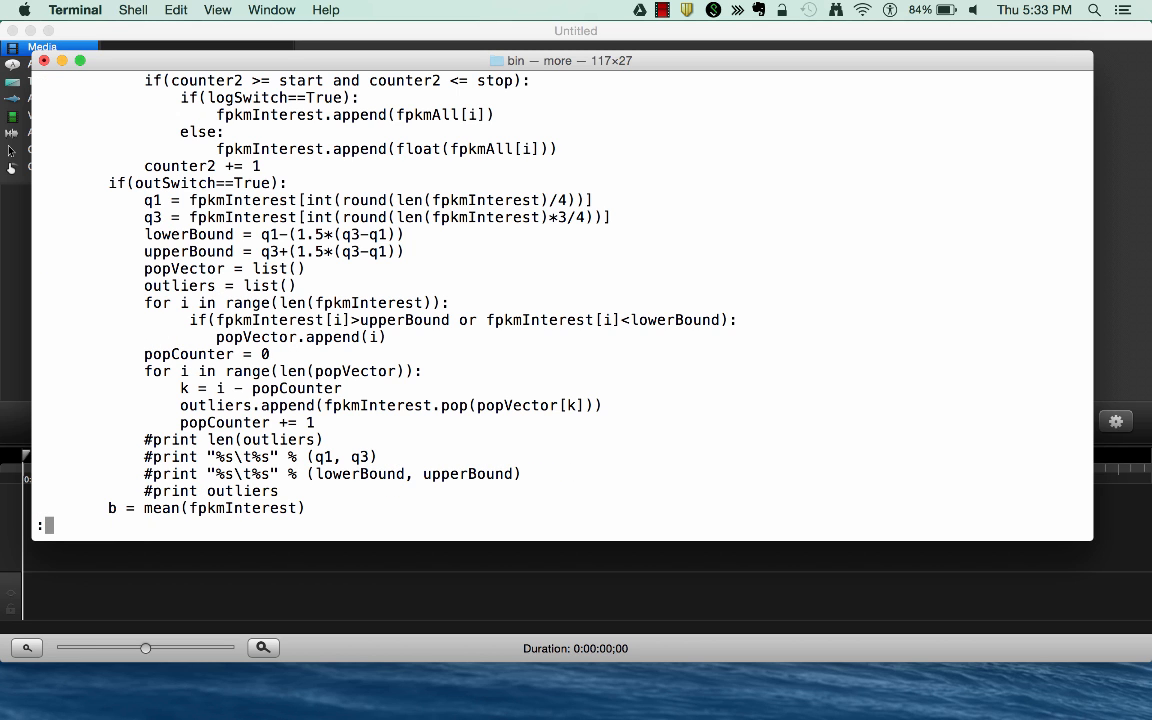
pyautogui.scroll(-3)
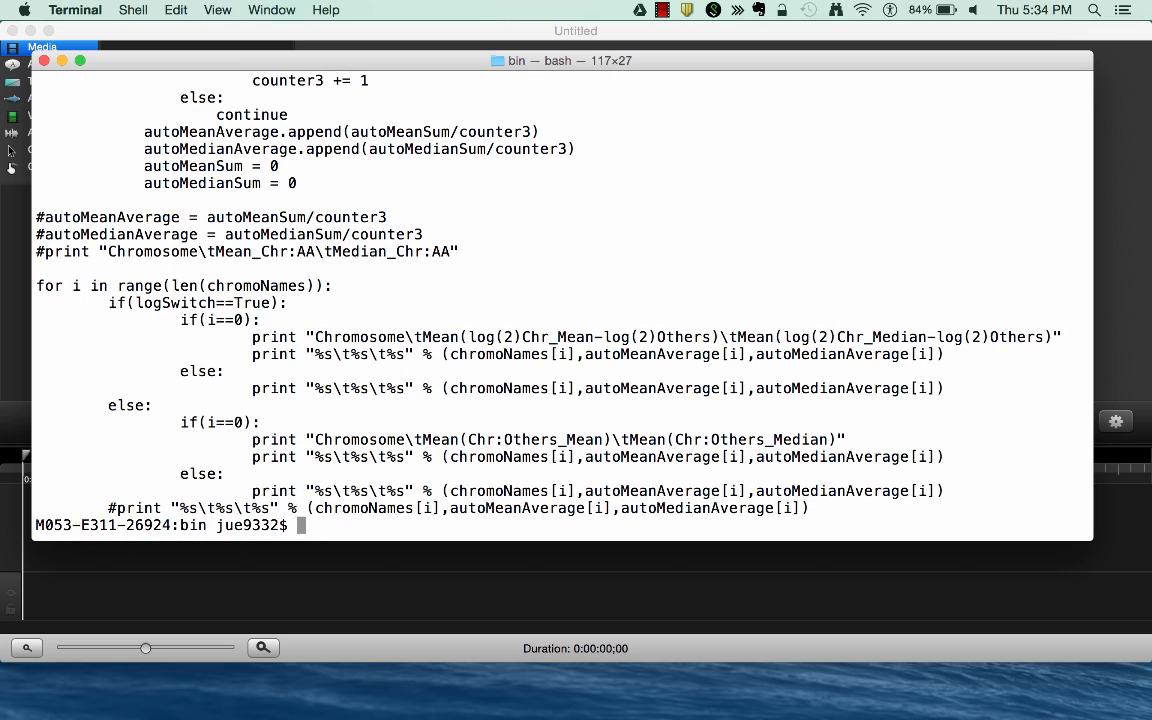
# Open chromosomeToAARatios.py in less after fixing the mistyped filename
pyautogui.write('less cho')
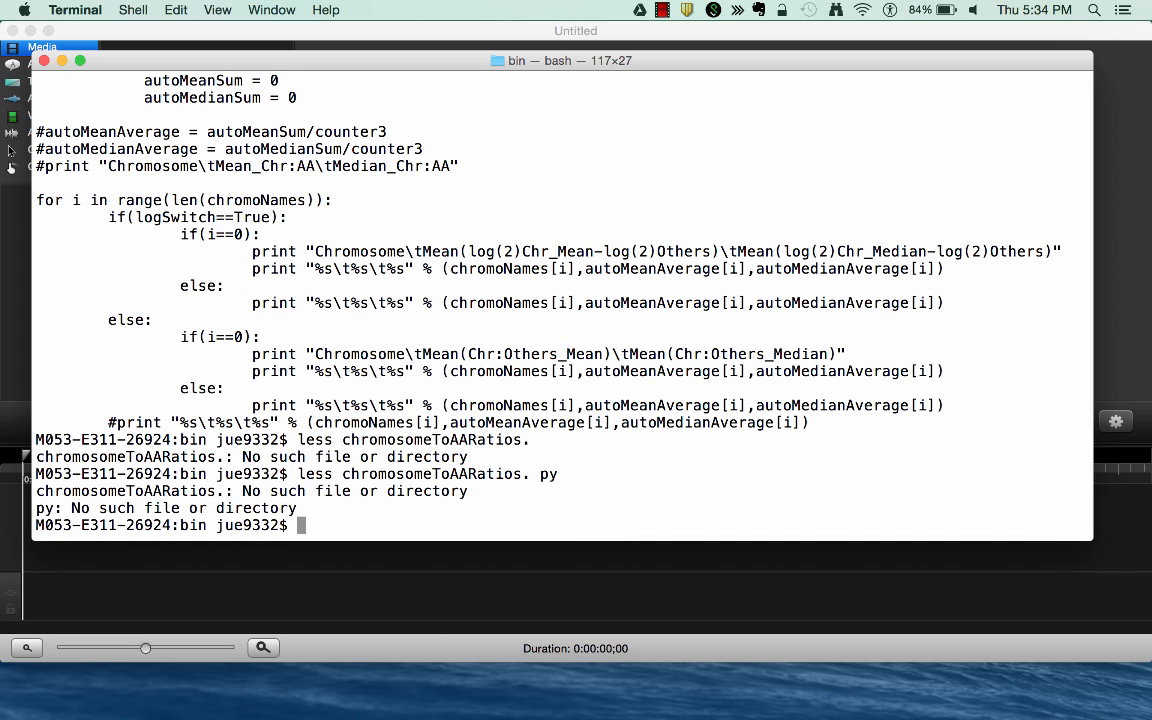
pyautogui.write('less chromosomeToAARatios.py')
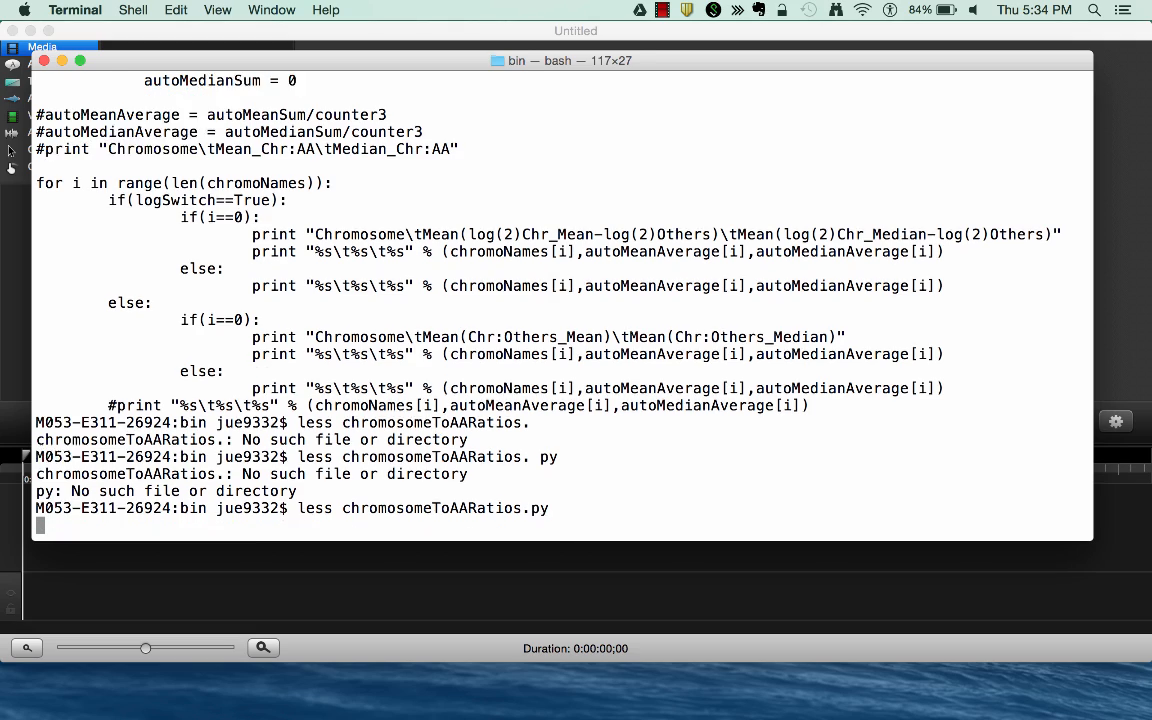
pyautogui.press('Return')
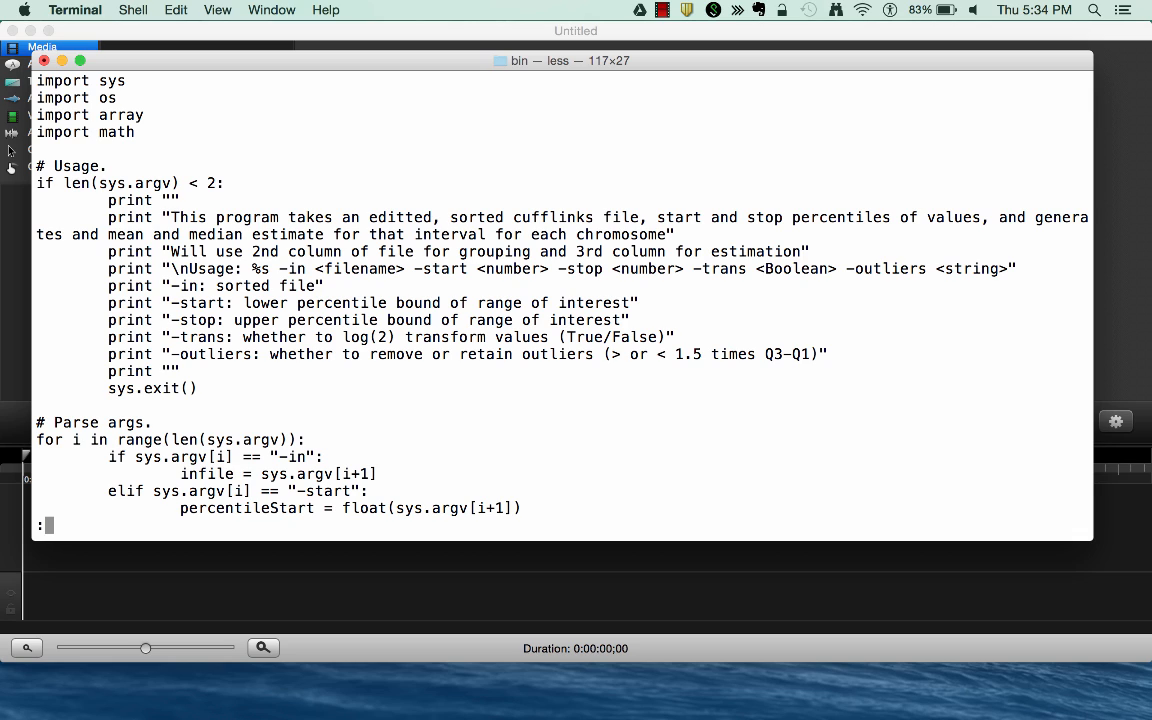
# Search chromosomeToAARatios.py for 'for' in less, browse the matches, and quit to bash
pyautogui.write('/')
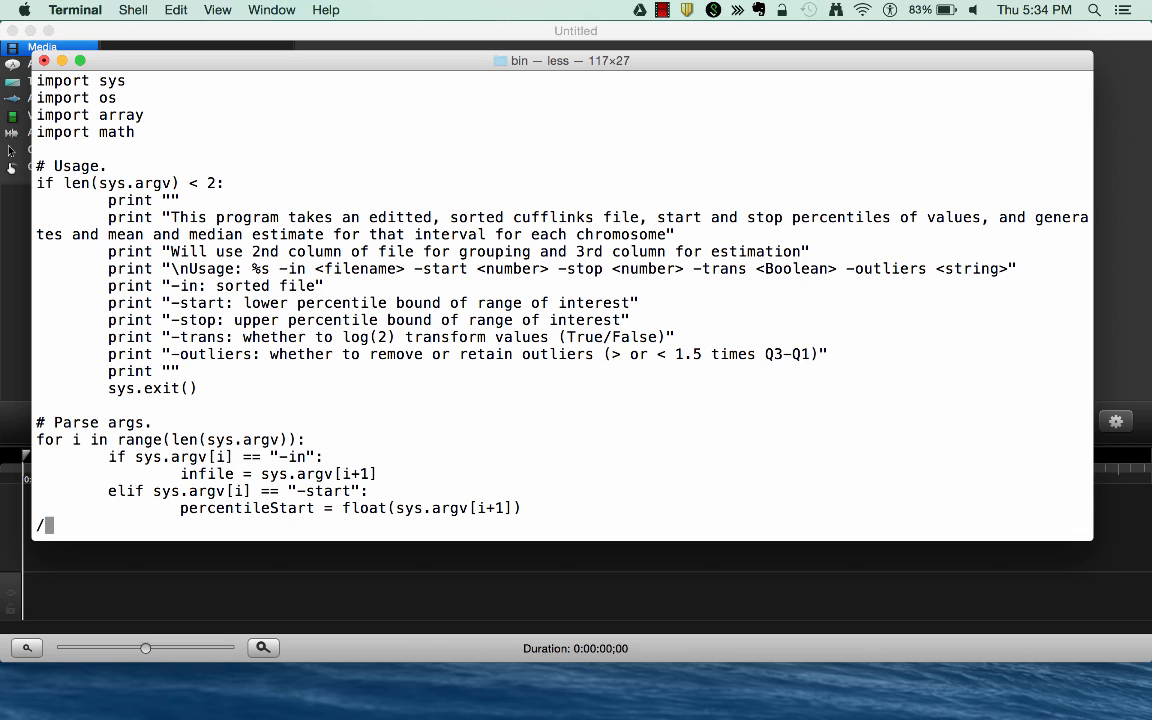
pyautogui.write('for')
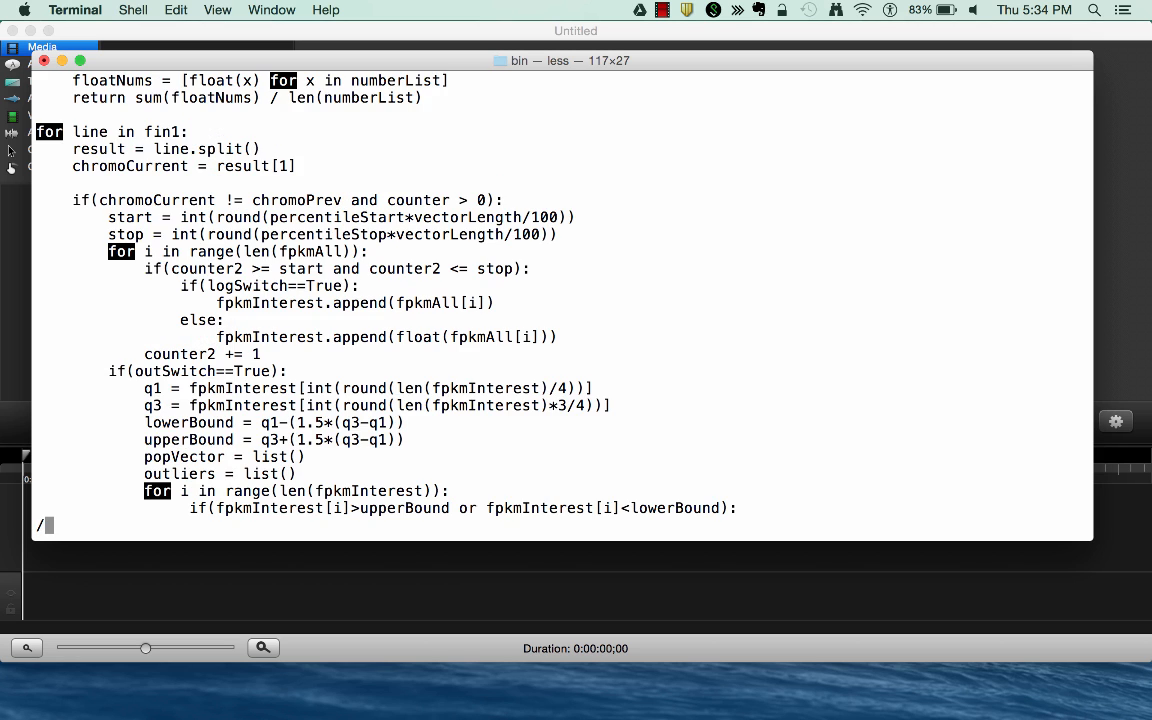
pyautogui.scroll(-3)
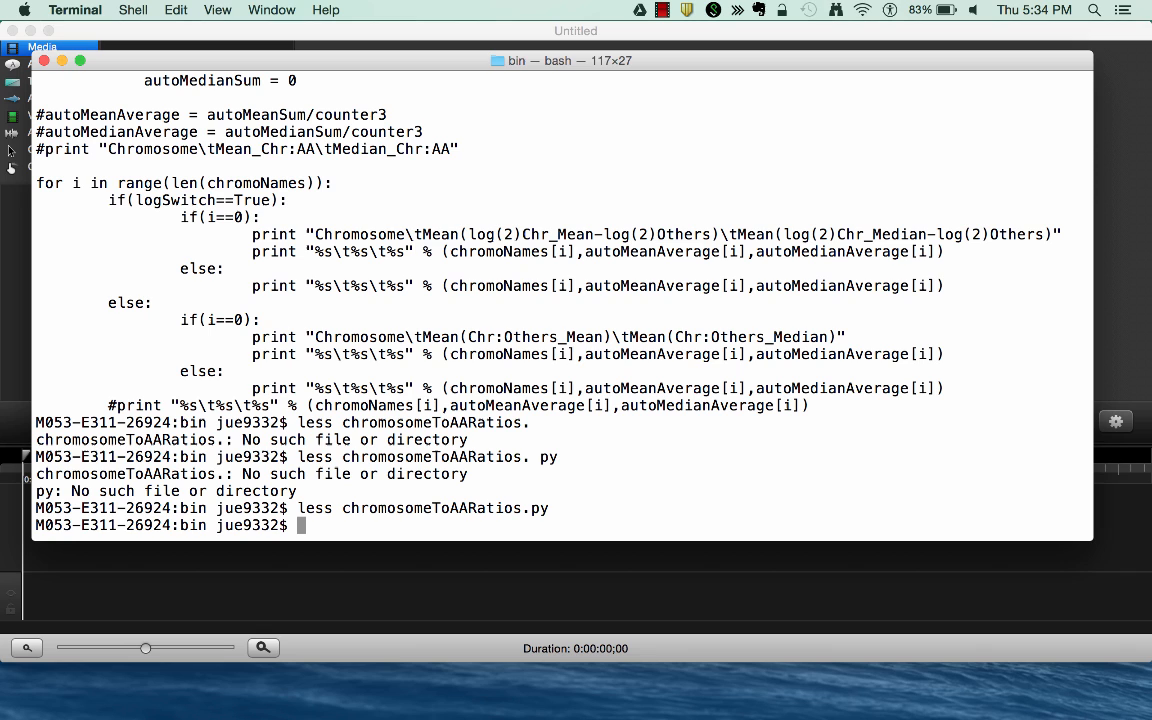
pyautogui.write('l')
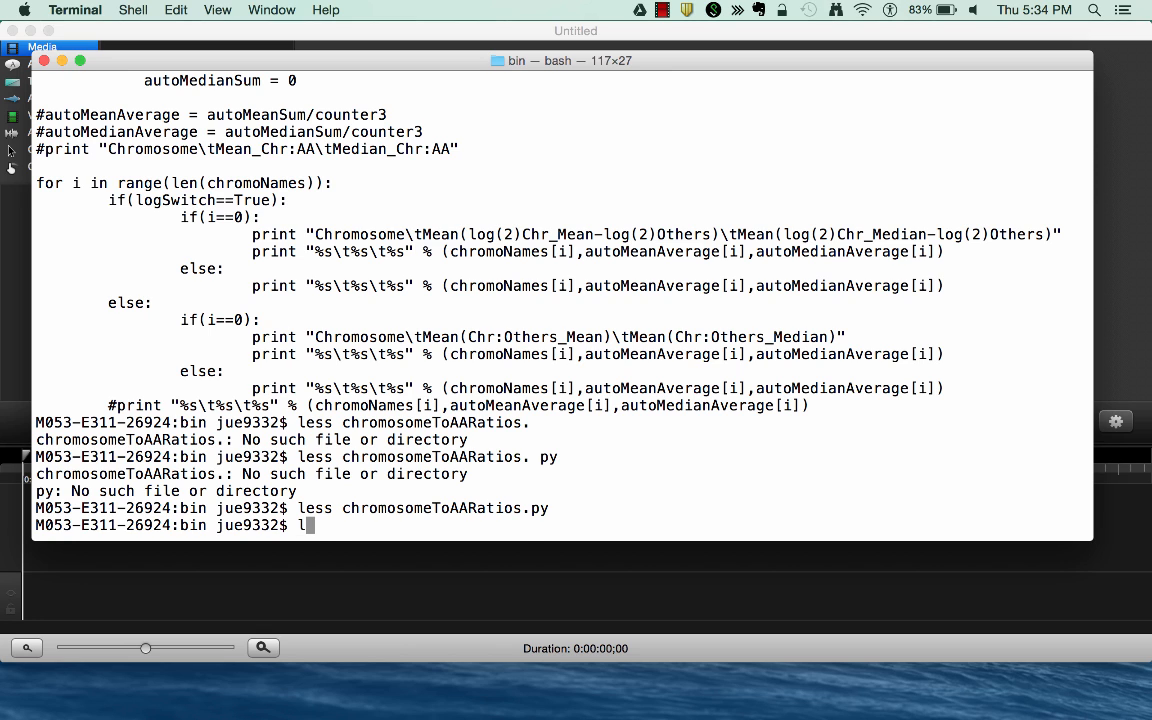
# List bin, copy variantCall.sh to test.sh, spot test.sh in the listing, then rm it
pyautogui.press('Return')
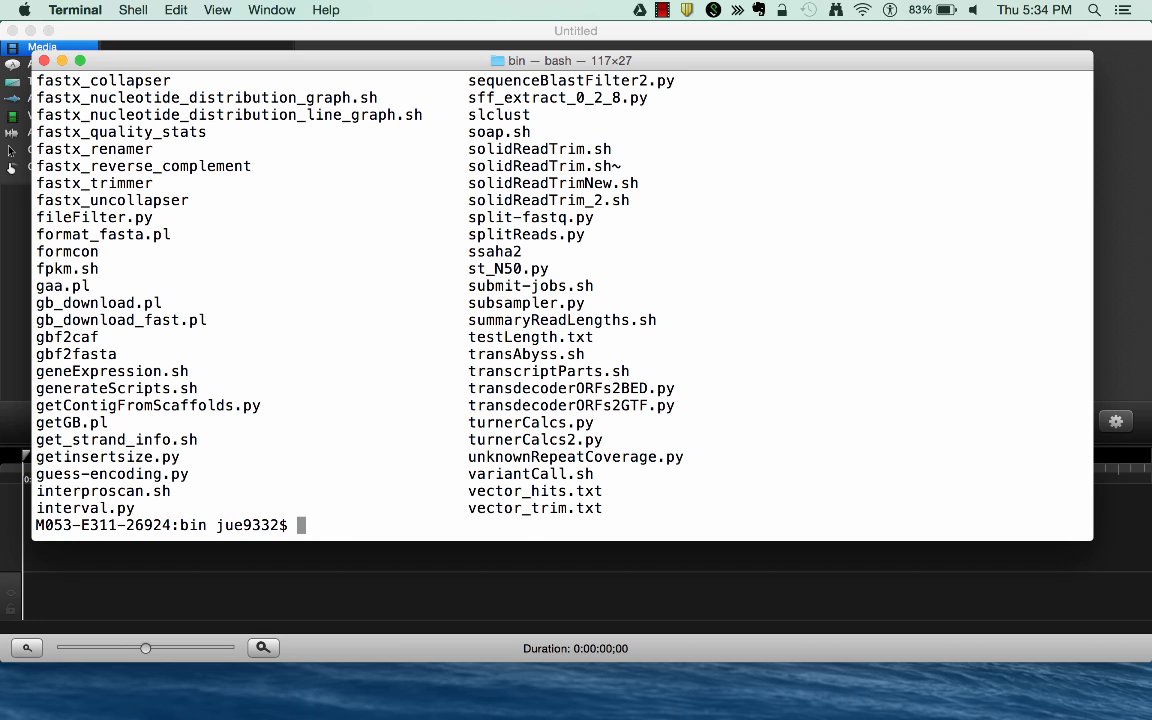
pyautogui.write('cp variantCall.sh')
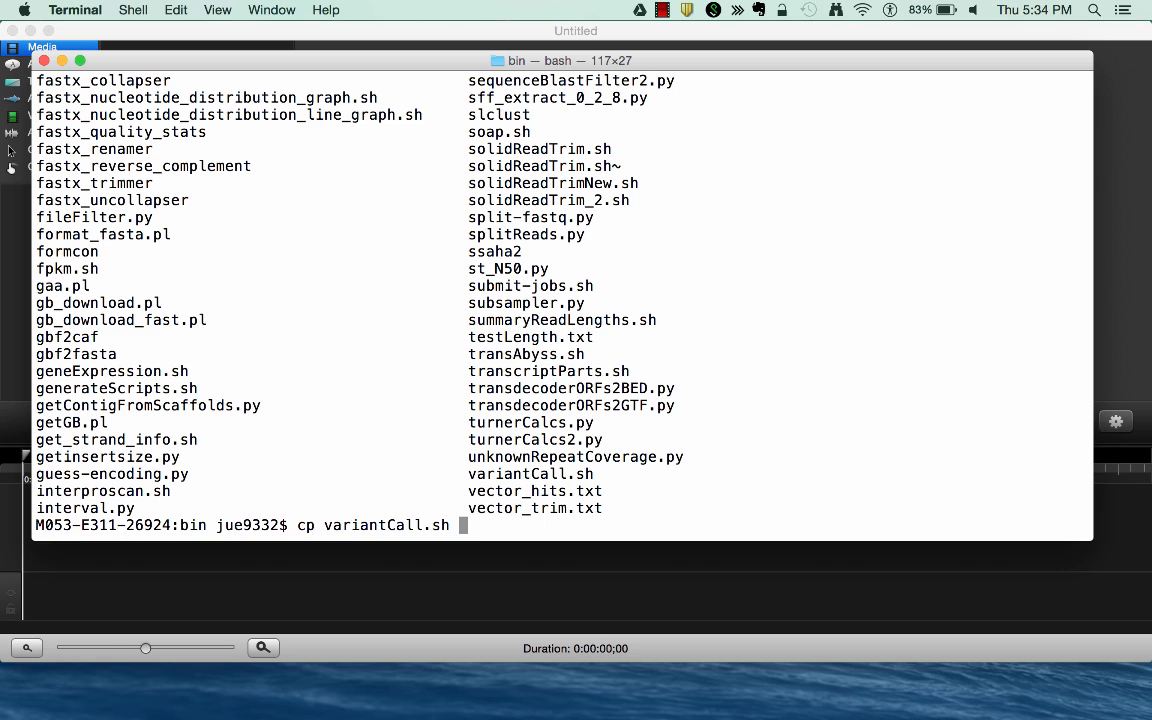
pyautogui.write('test.sh')
pyautogui.write('l')
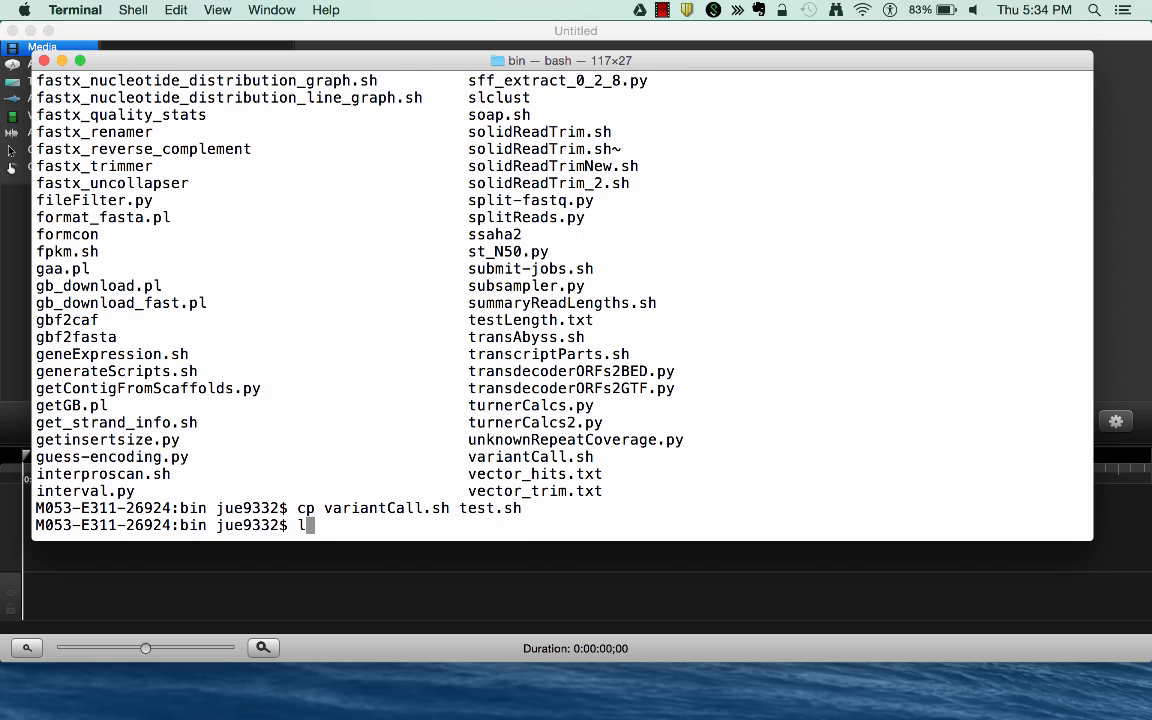
pyautogui.press('Return')
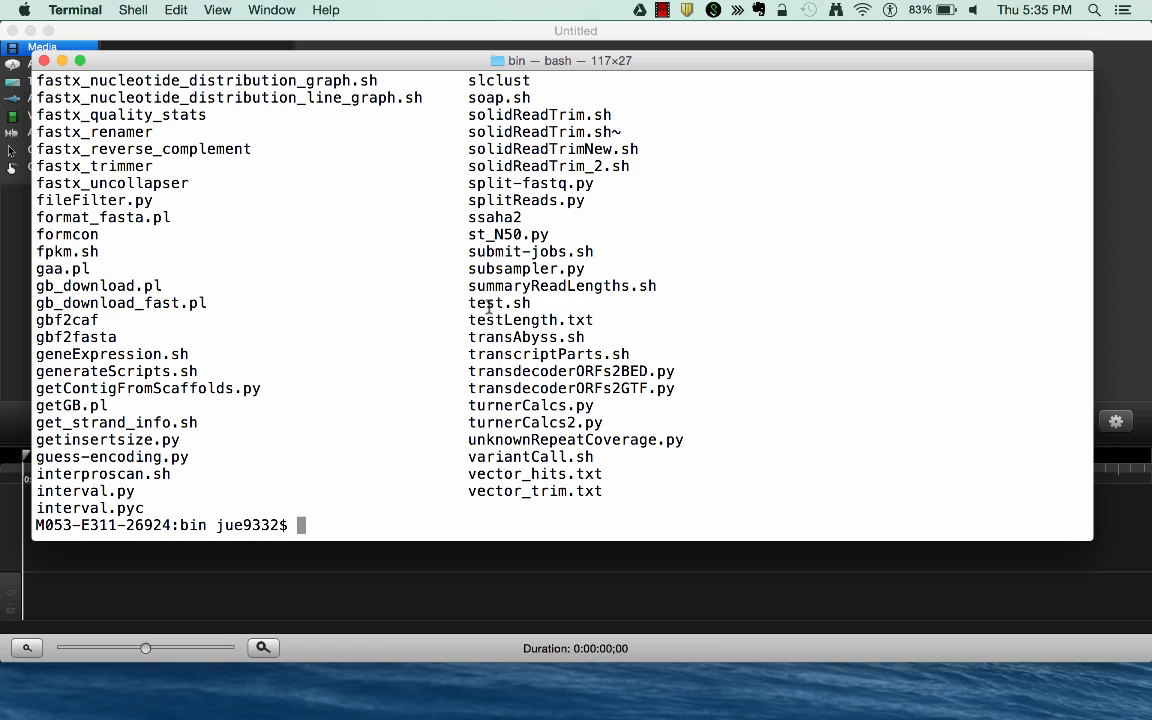
pyautogui.doubleClick(499, 303)
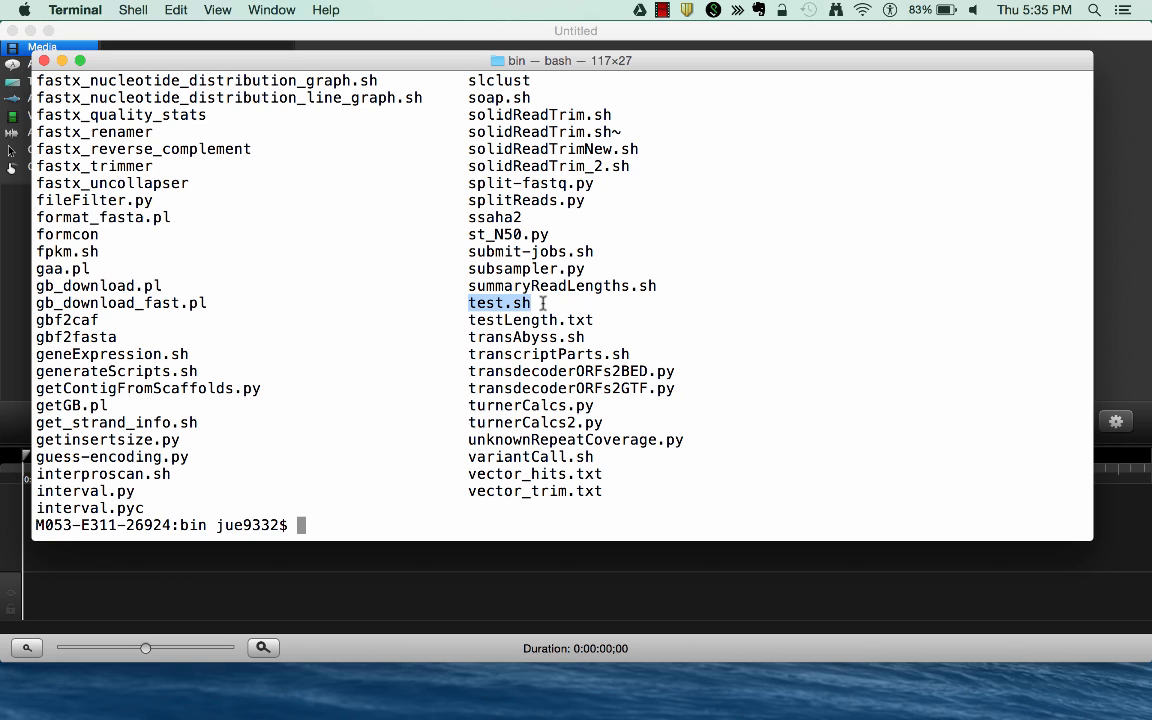
pyautogui.write('rm re')
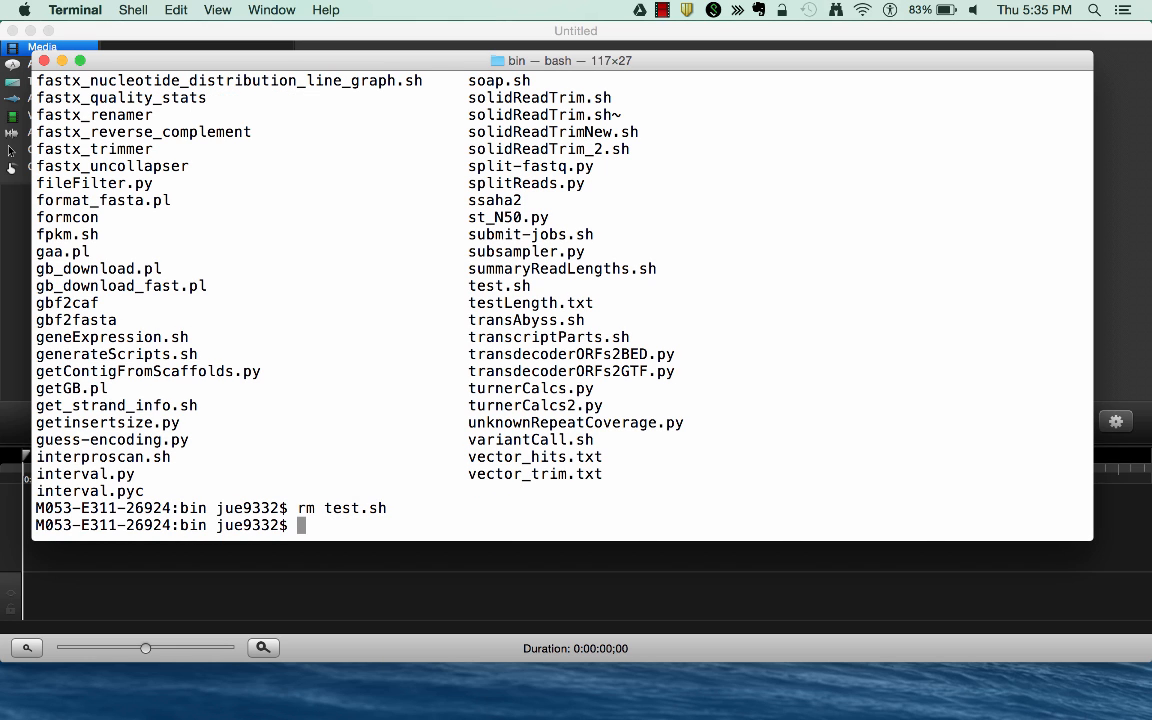
# Run mv variantCall.sh variantCall.2.sh and check variantCall.2.sh appears in the listing
pyautogui.write('v')
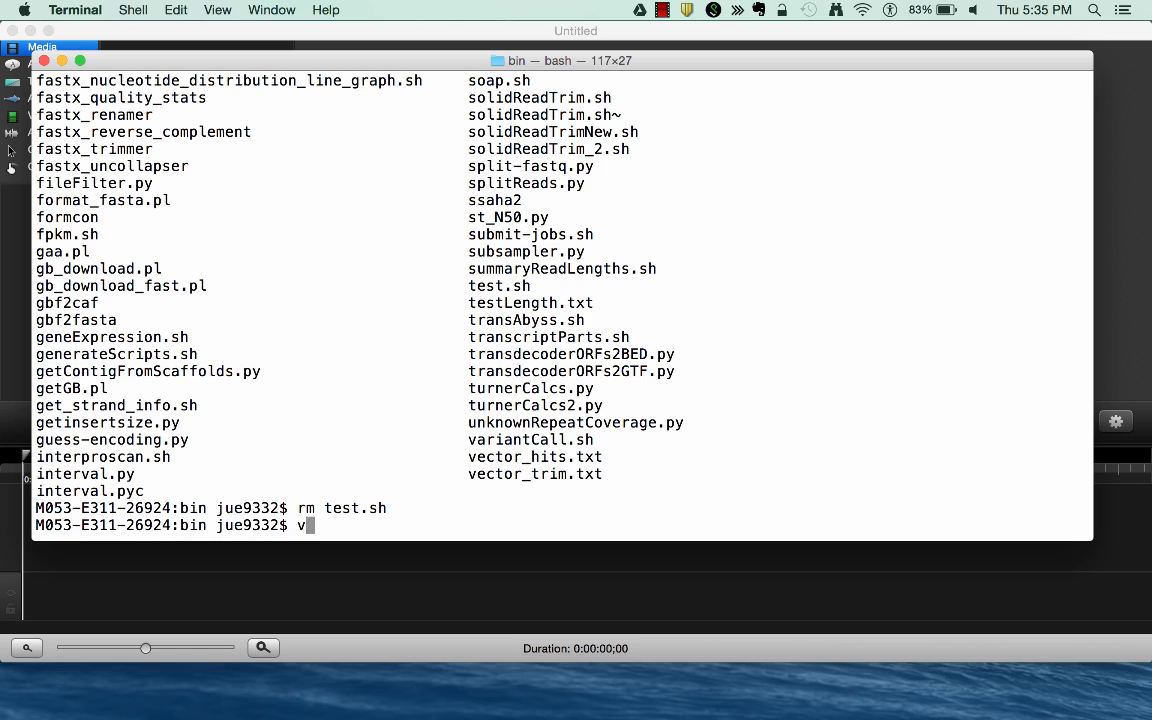
pyautogui.write('mv')
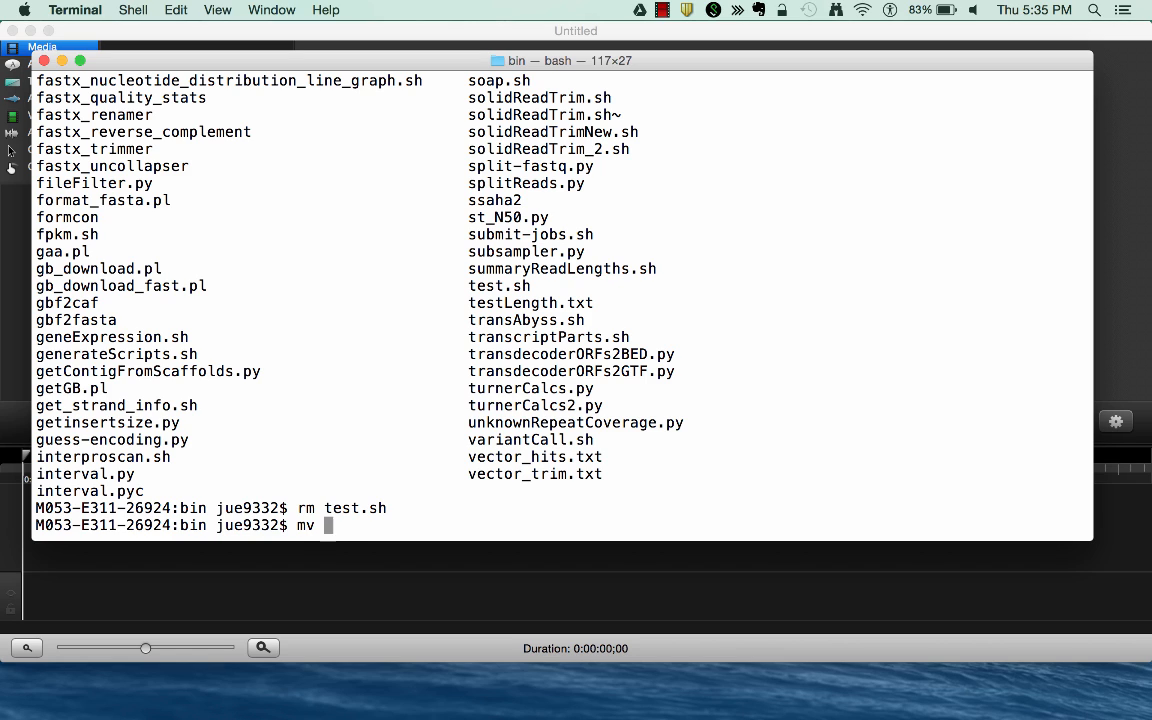
pyautogui.write('variantCall.sh')
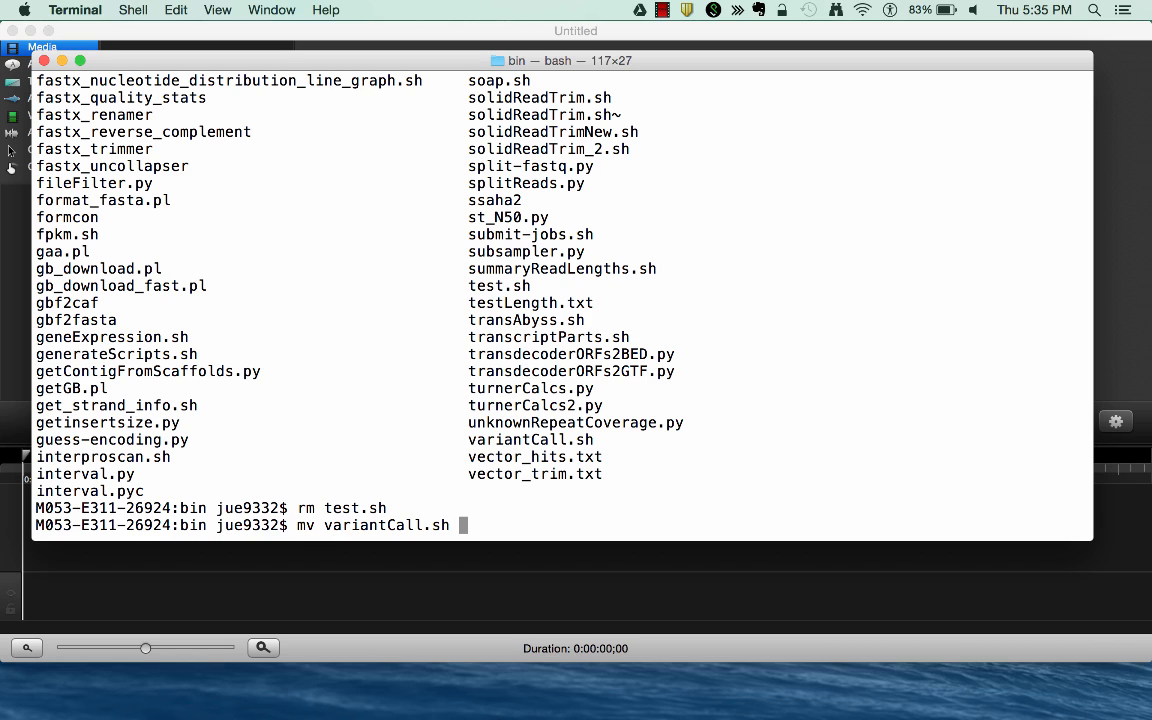
pyautogui.write('variantCall.sh')
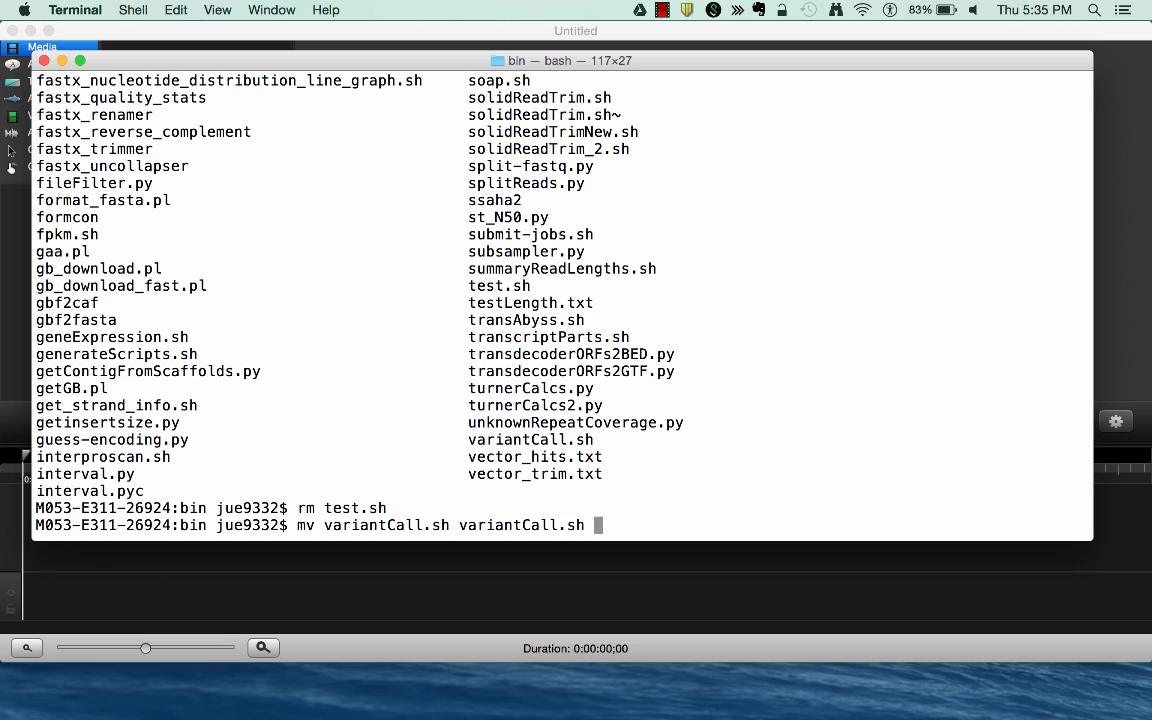
pyautogui.write('.2.')
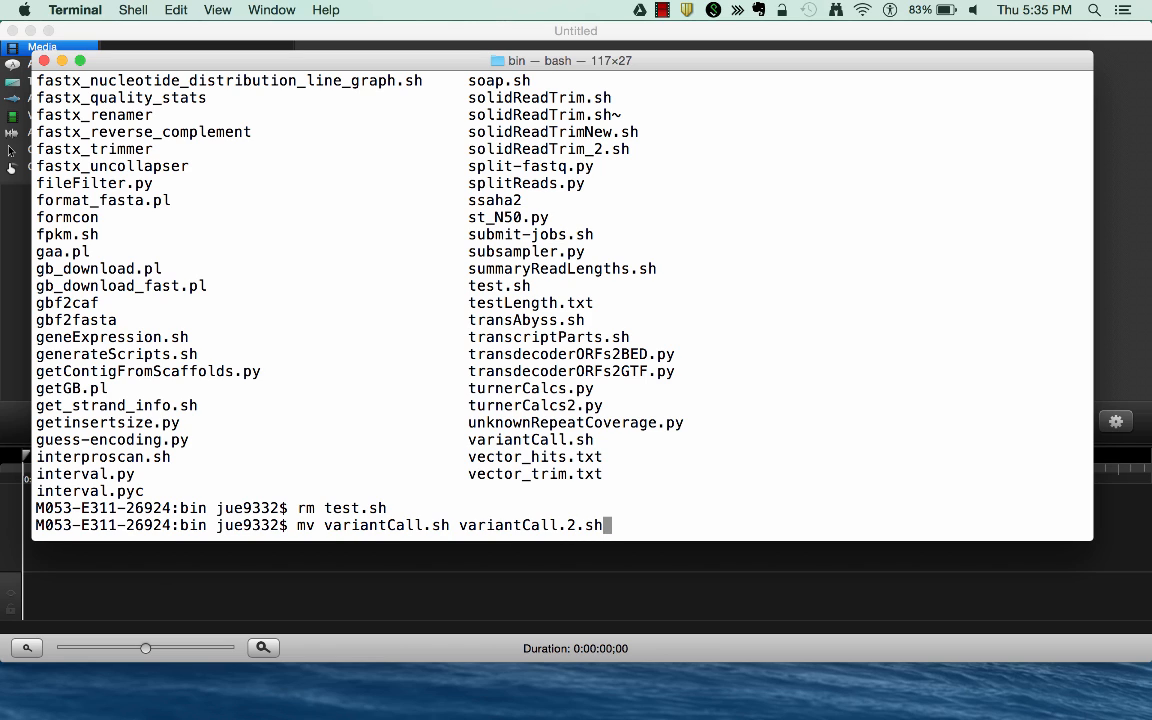
pyautogui.press('Return')
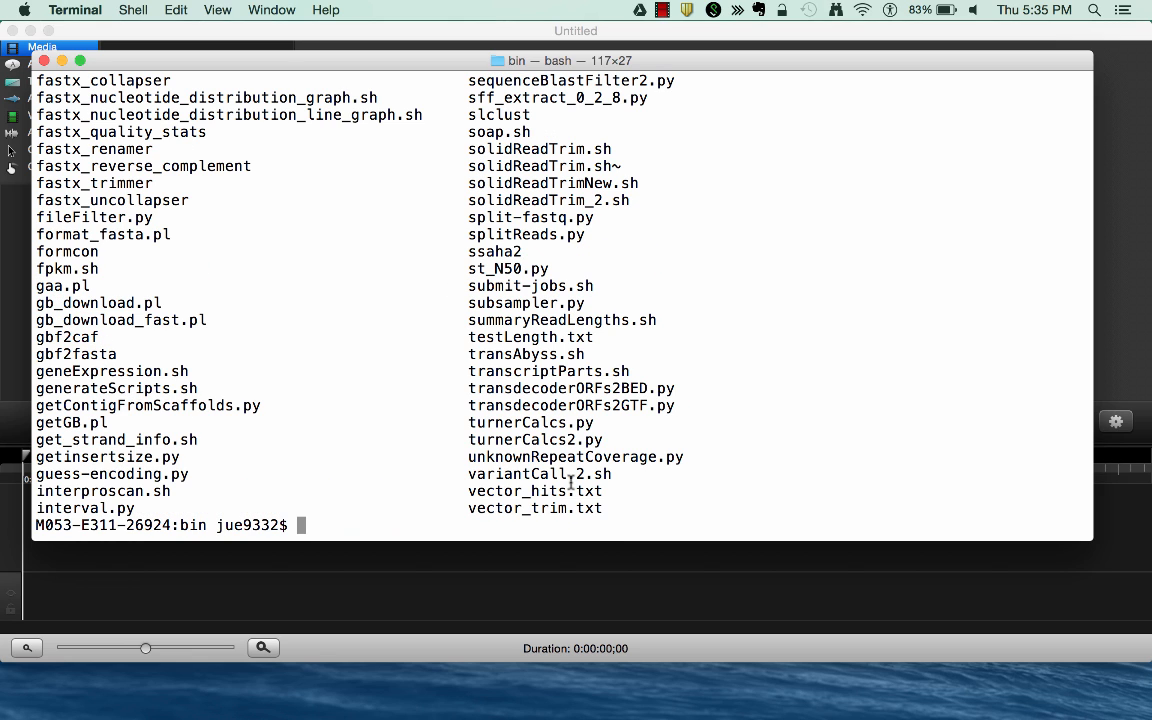
pyautogui.doubleClick(535, 473)
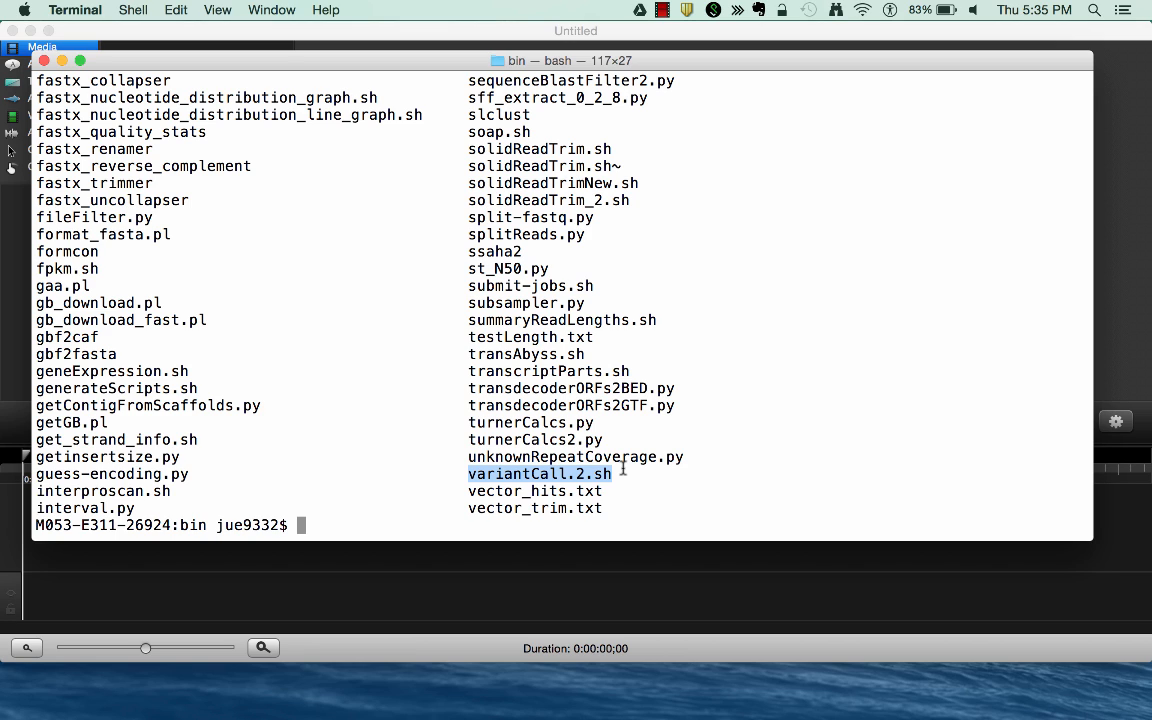
pyautogui.write('m')
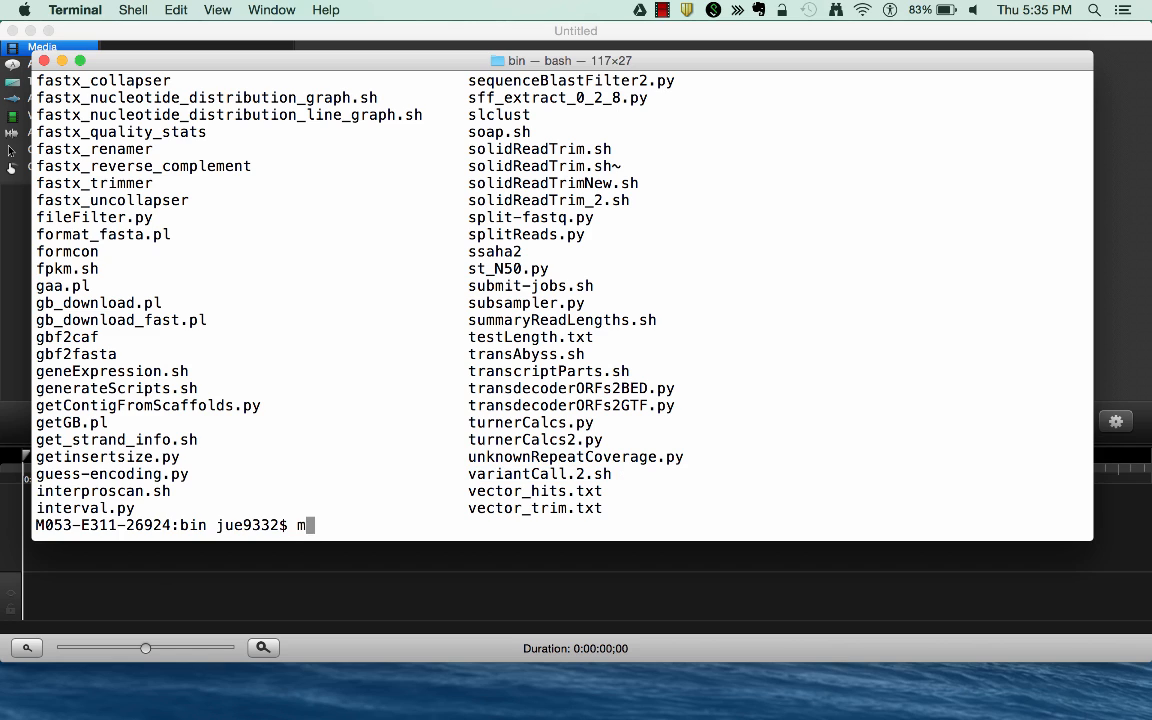
# Move variantCall.2.sh to ../ and locate it in the home directory listing
pyautogui.write('v variantCall.2.sh .')
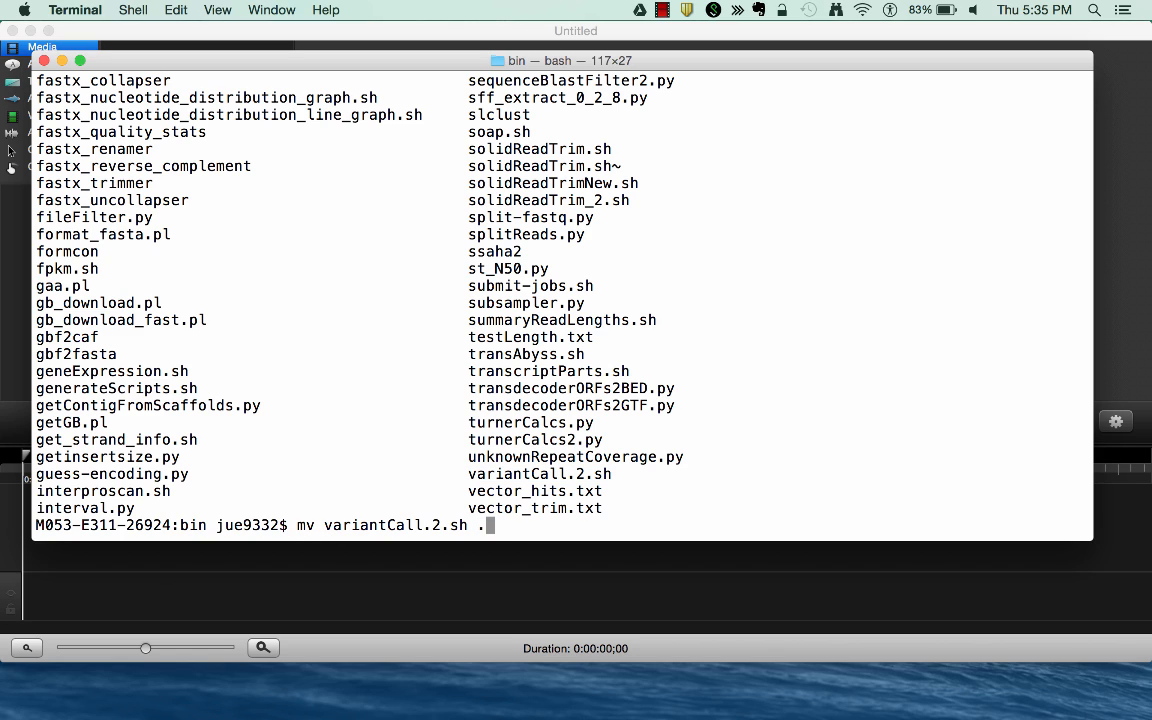
pyautogui.write('../')
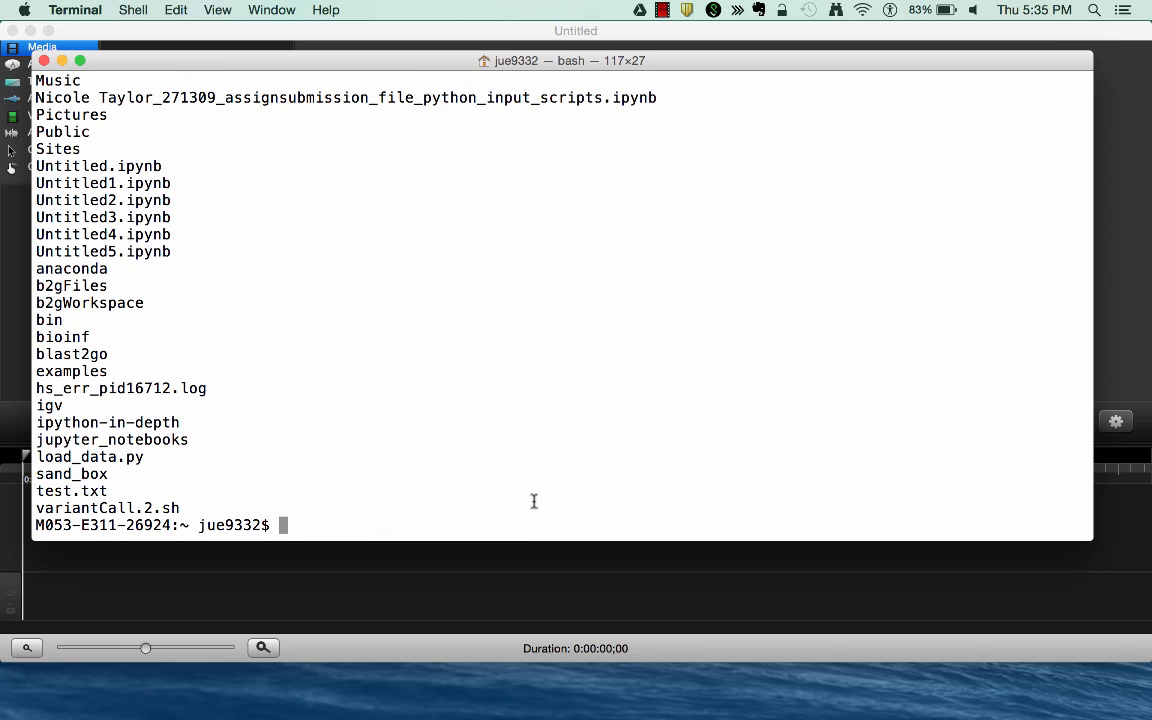
pyautogui.doubleClick(55, 508)
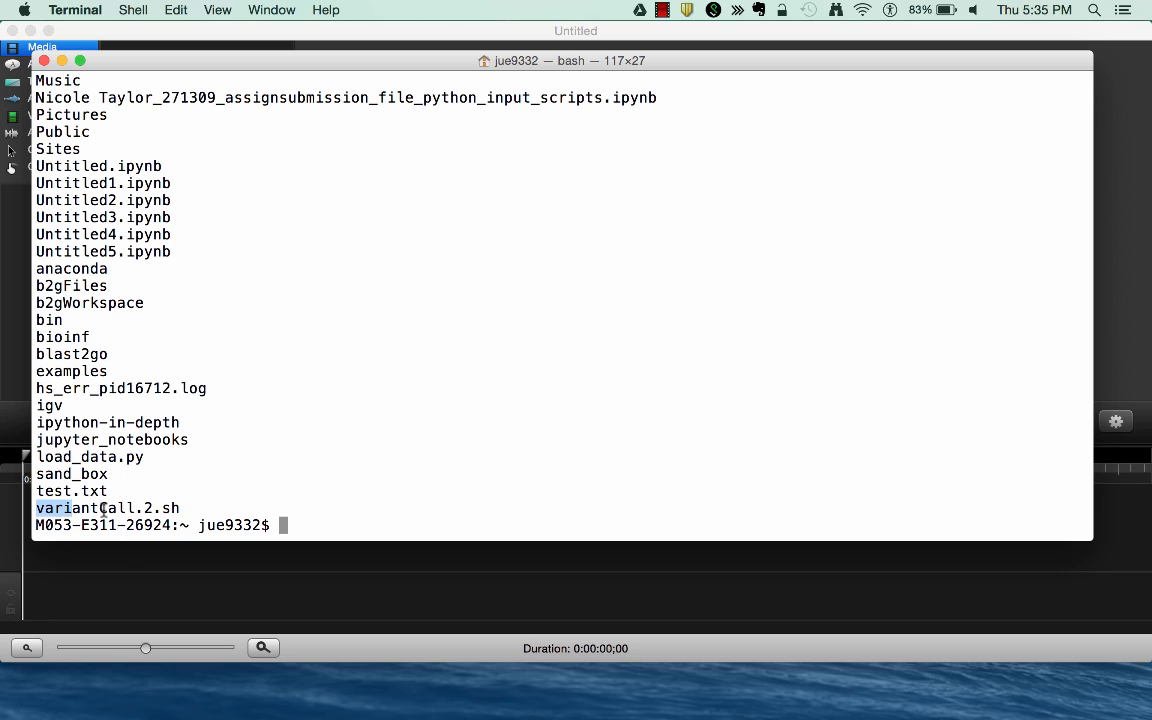